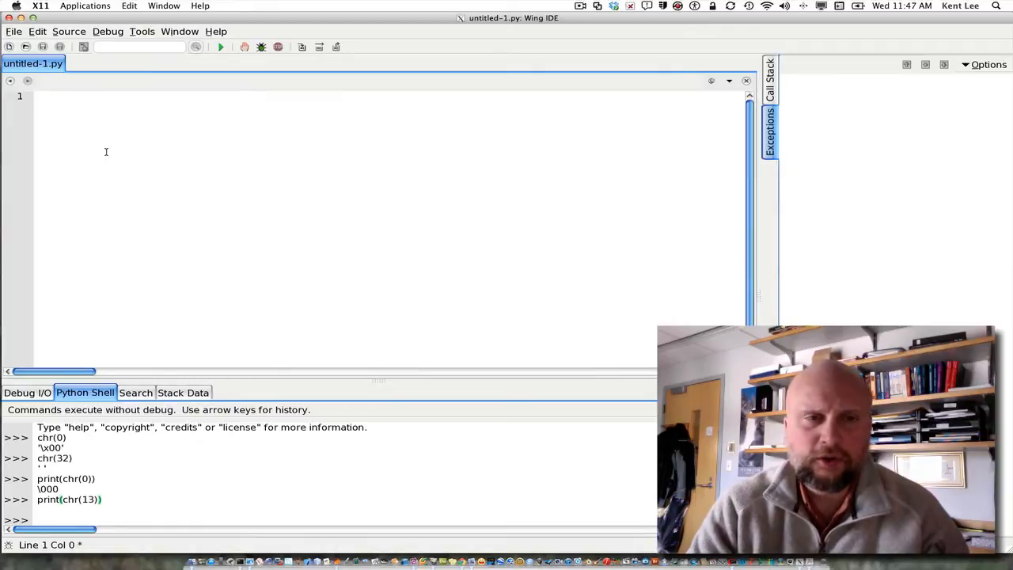
Step: Read a name with name = input("Please enter your name:")
text(name)
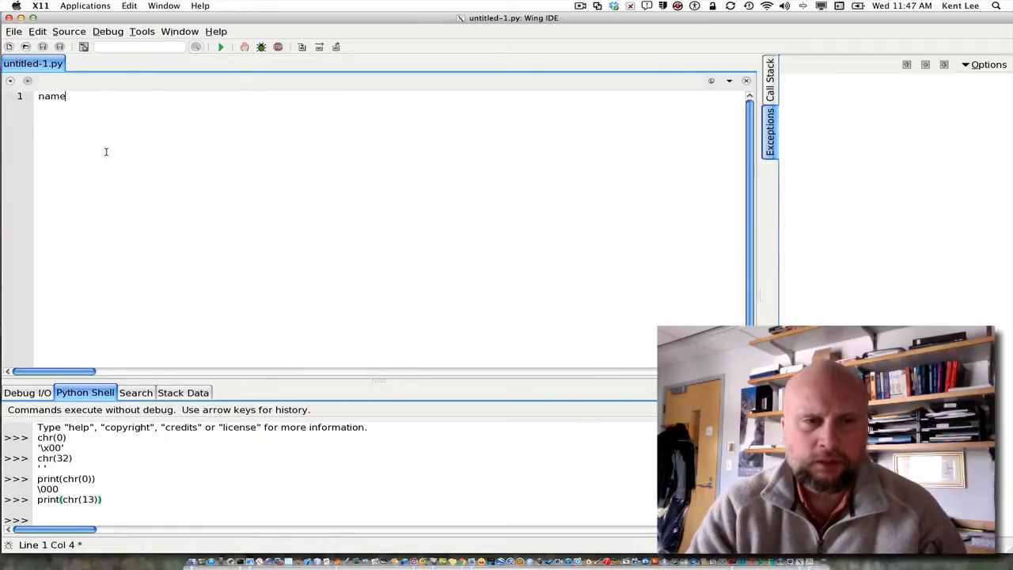
text(= input()
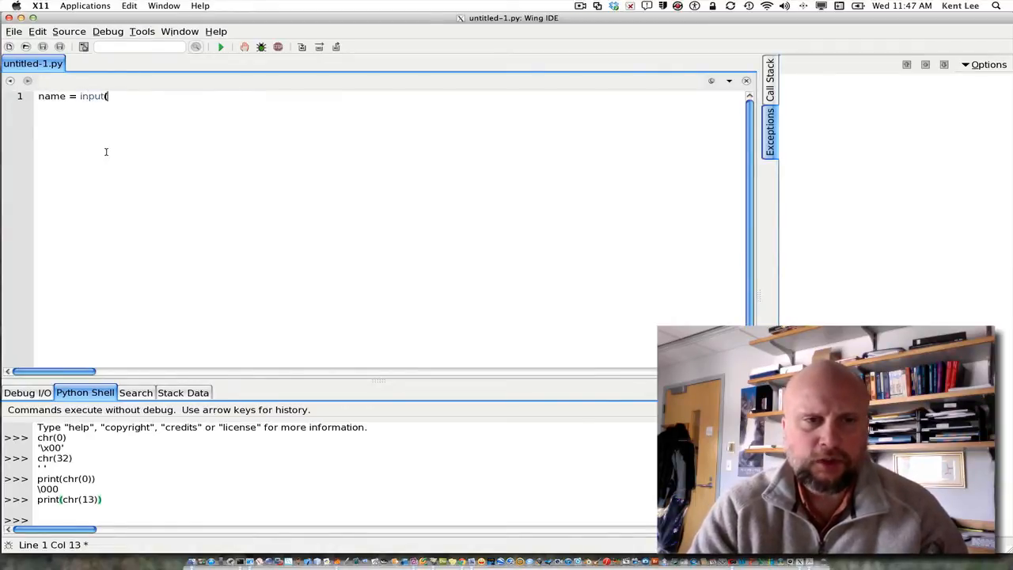
text("Please en)
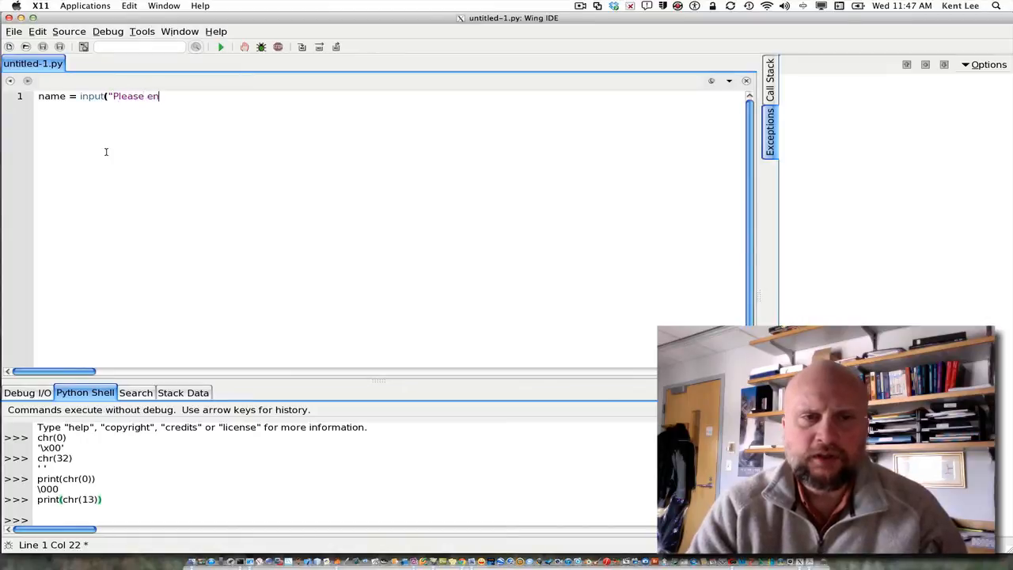
text(ter your name:)
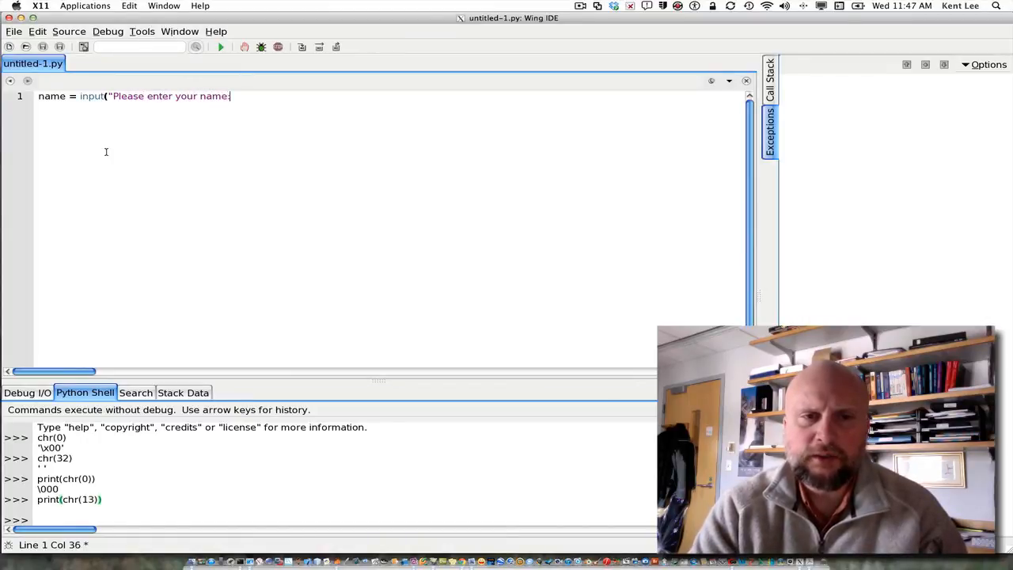
text(")
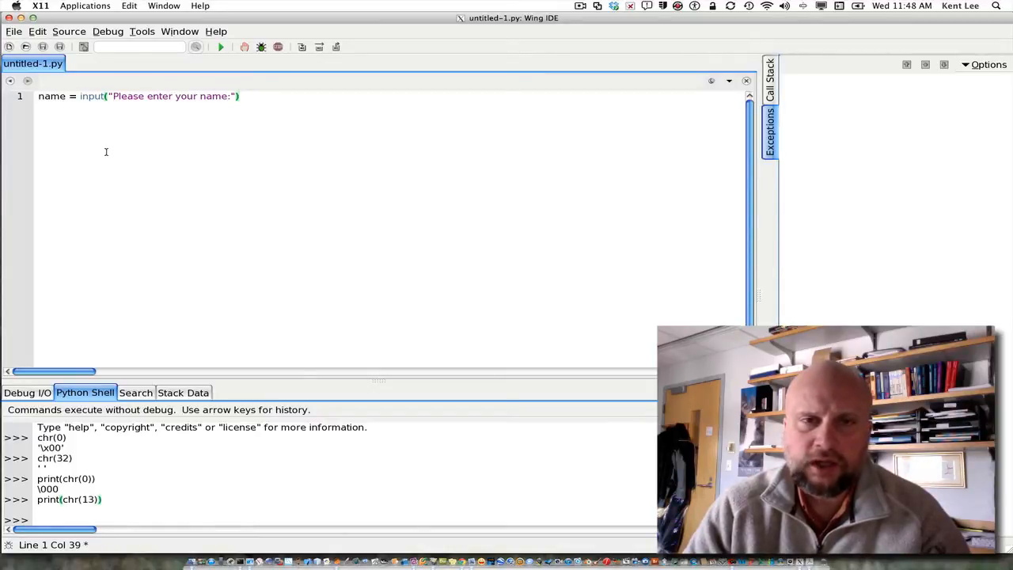
Step: Add a for c in name: loop whose indented body is print(c)
key(Return)
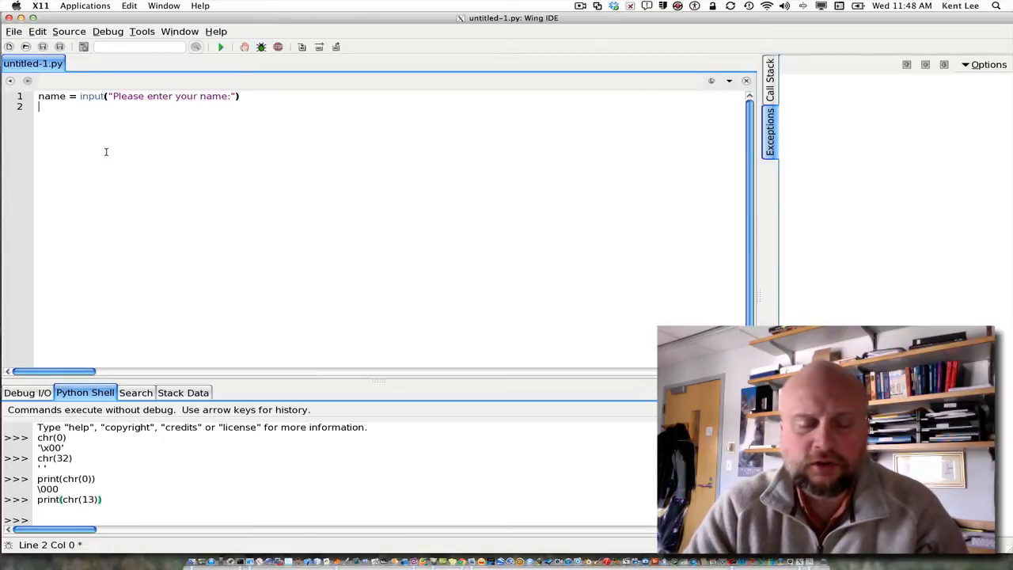
text(for)
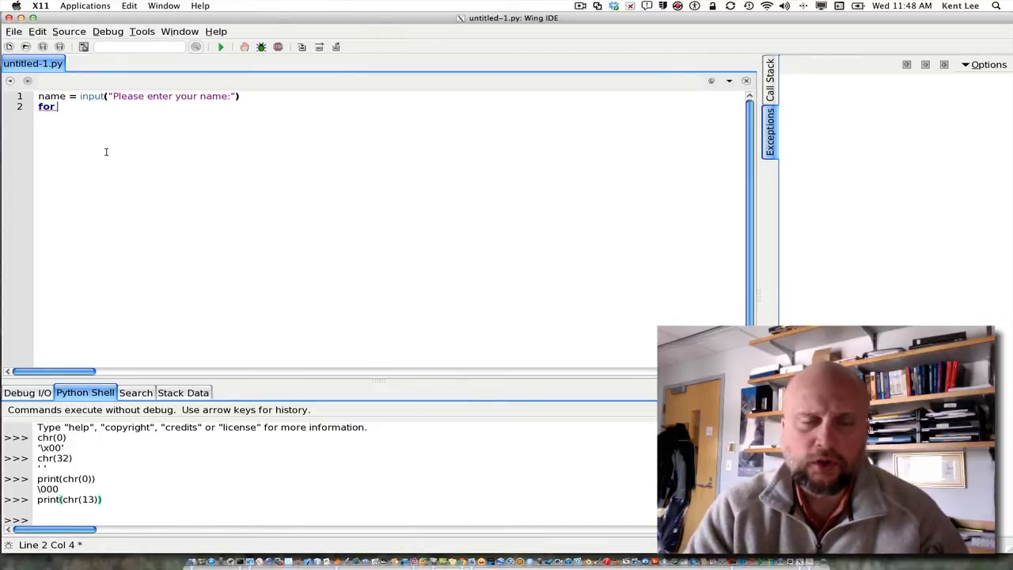
text(c in name)
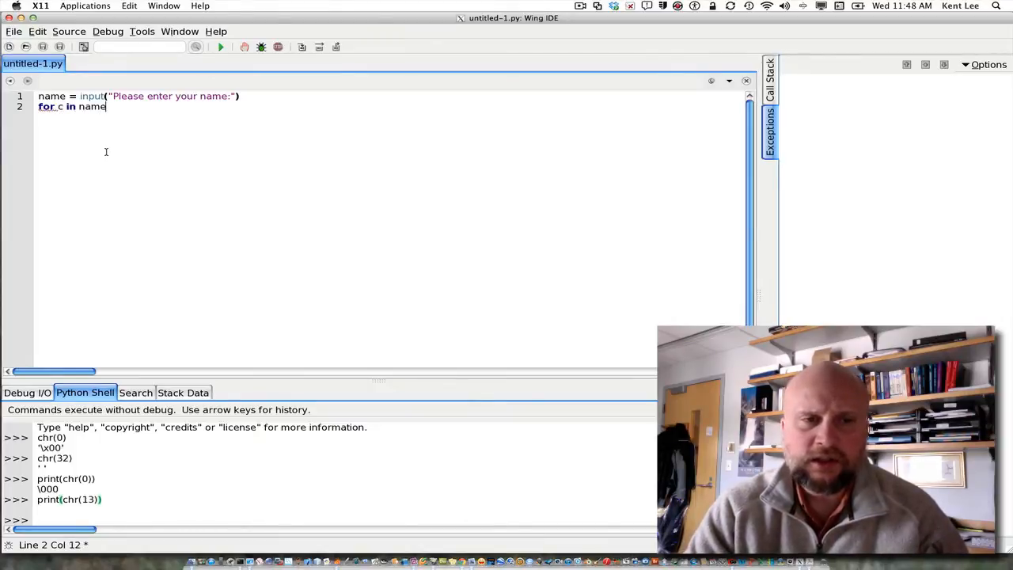
text(:)
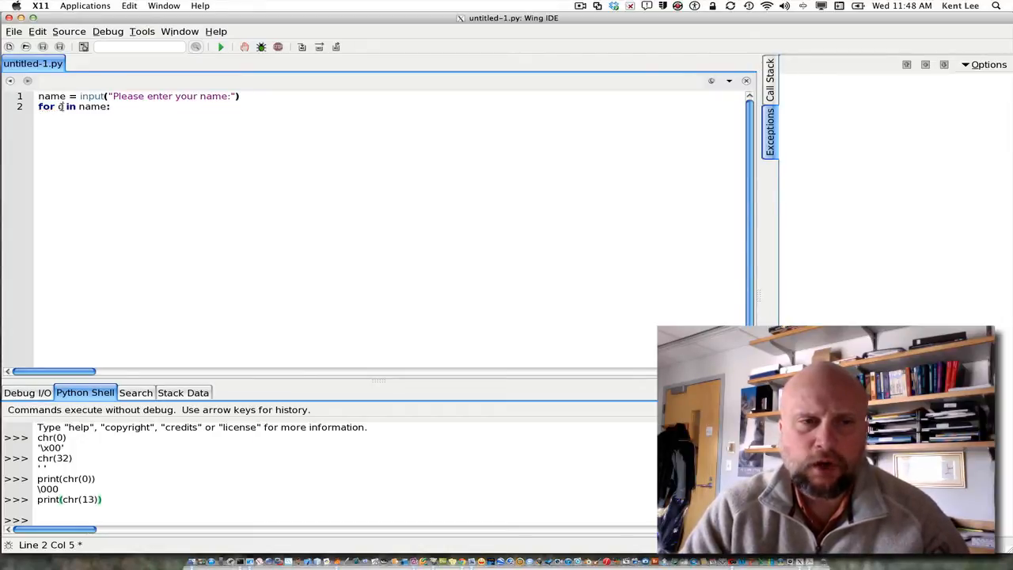
double_click(59, 107)
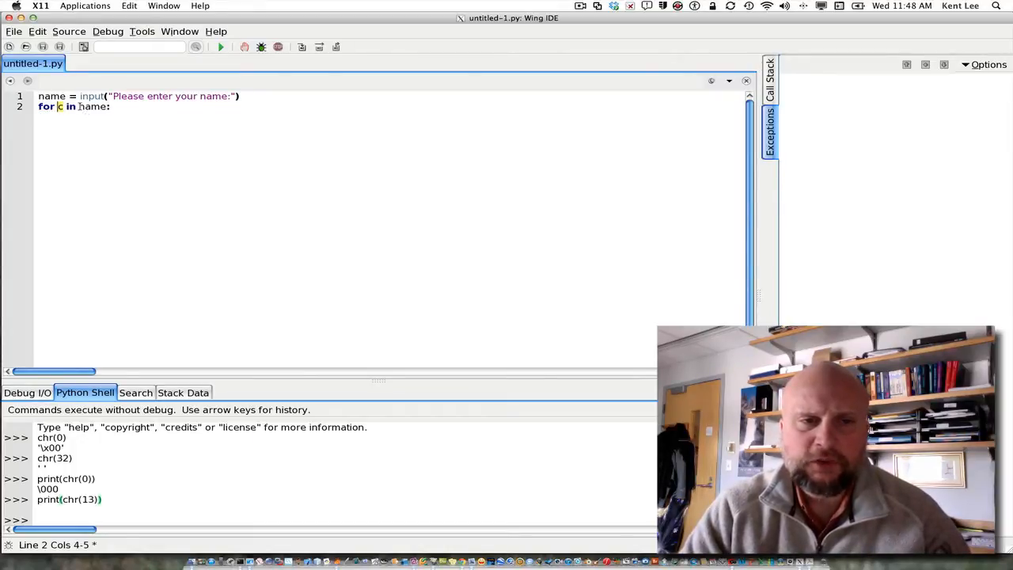
double_click(92, 106)
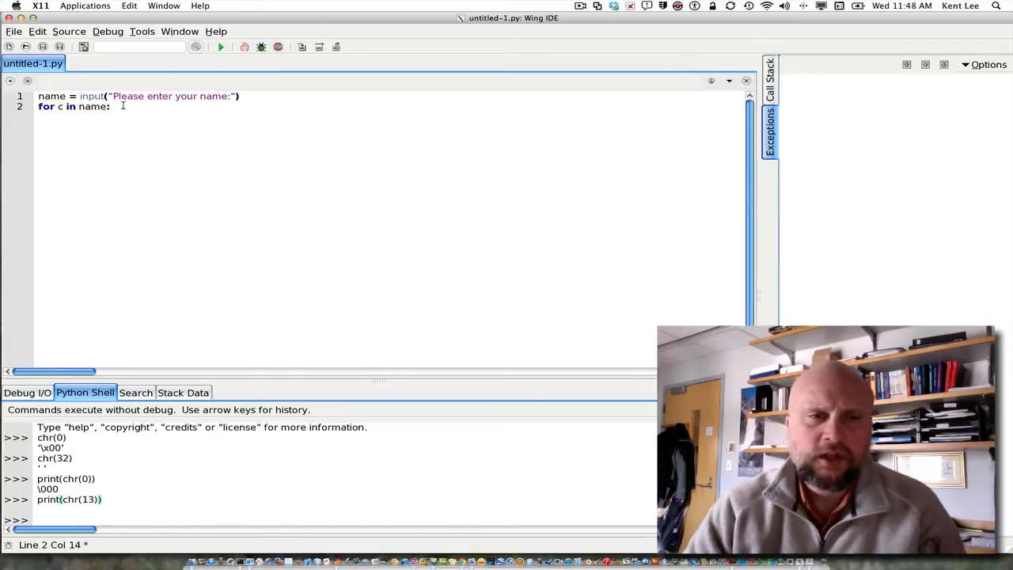
key(Return)
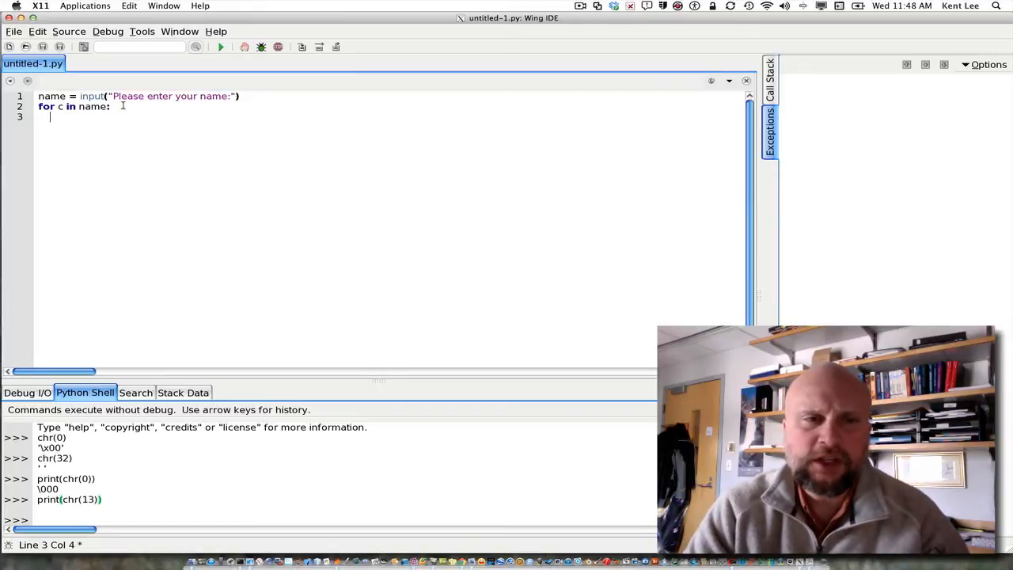
text(print)
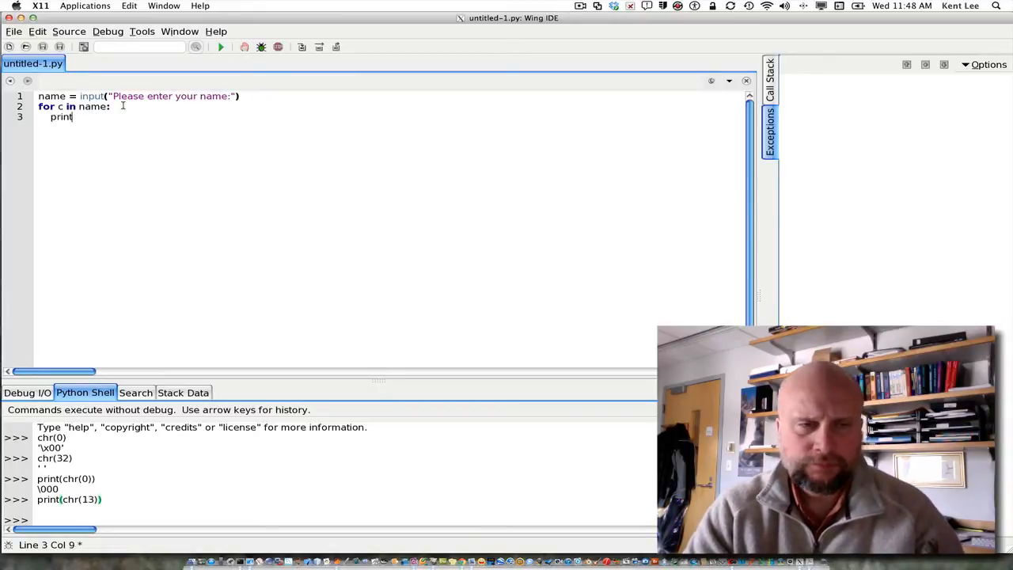
text((c)
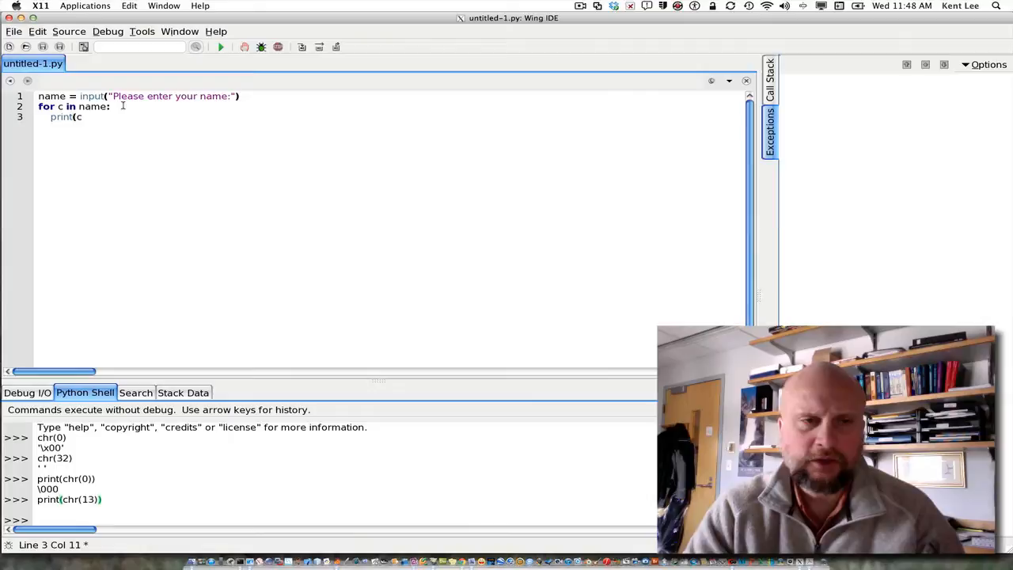
text())
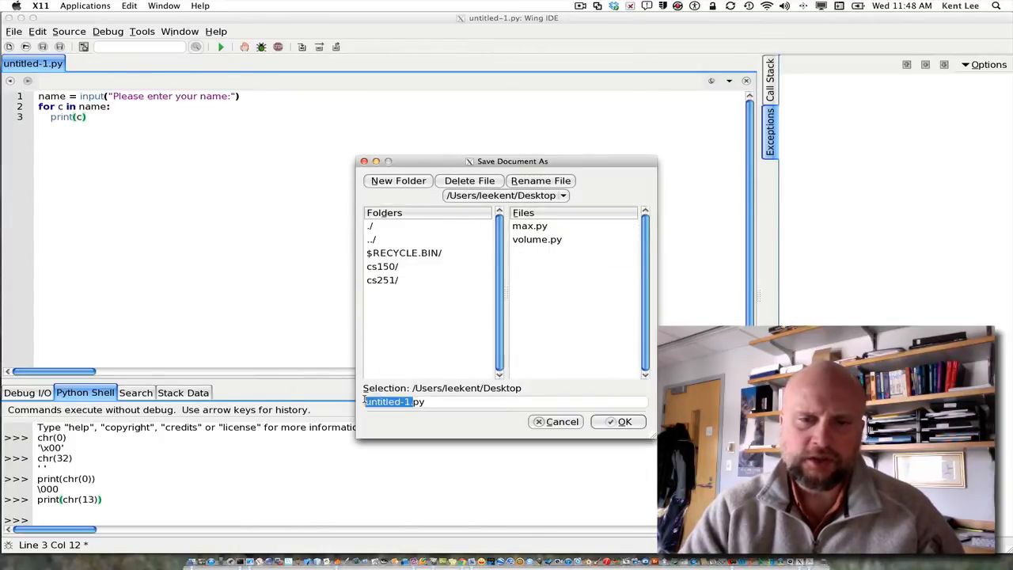
Step: Save the script as iterate.py, run it, and enter Kent at the prompt
text(namp)
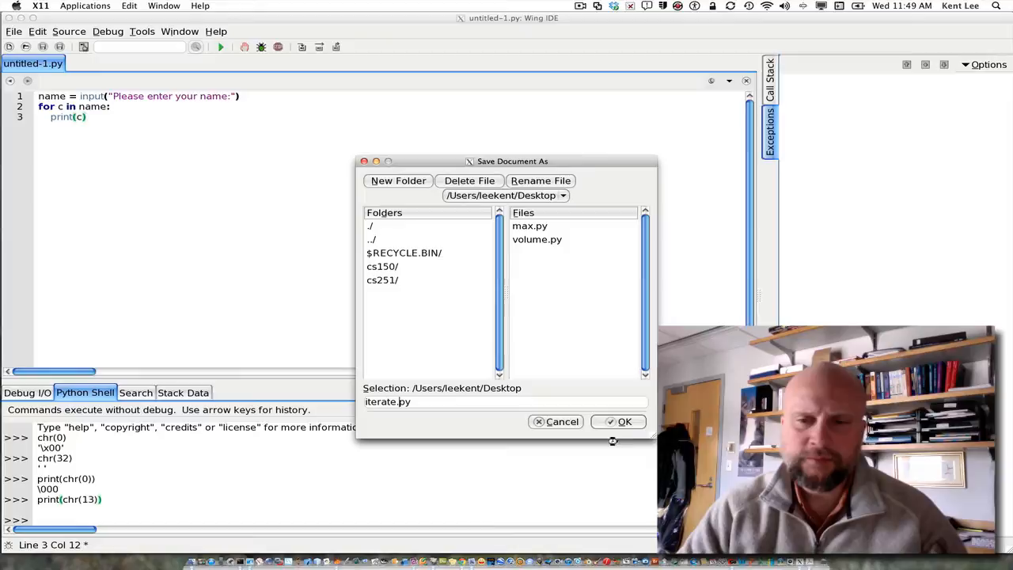
click(625, 421)
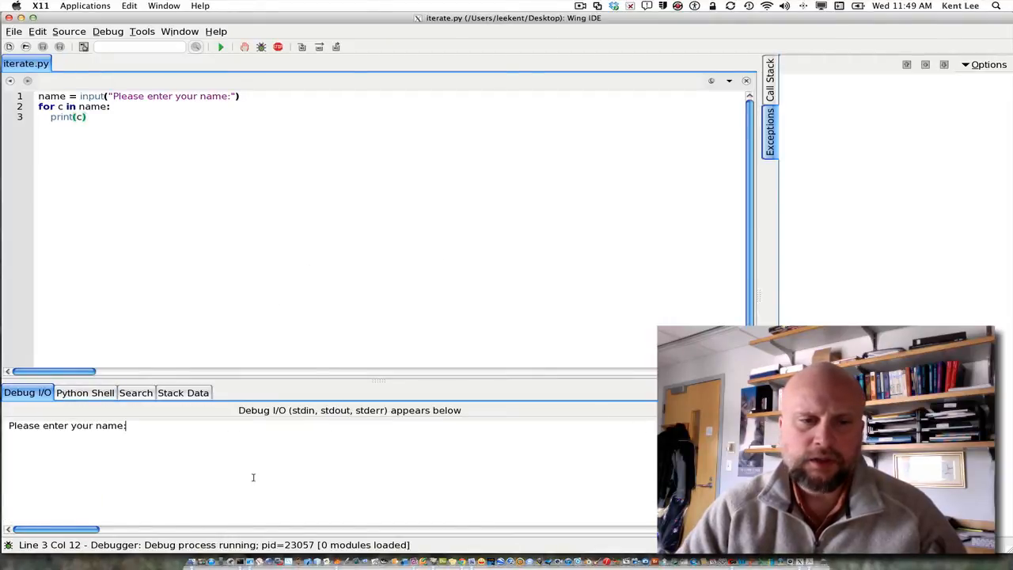
text(Kent)
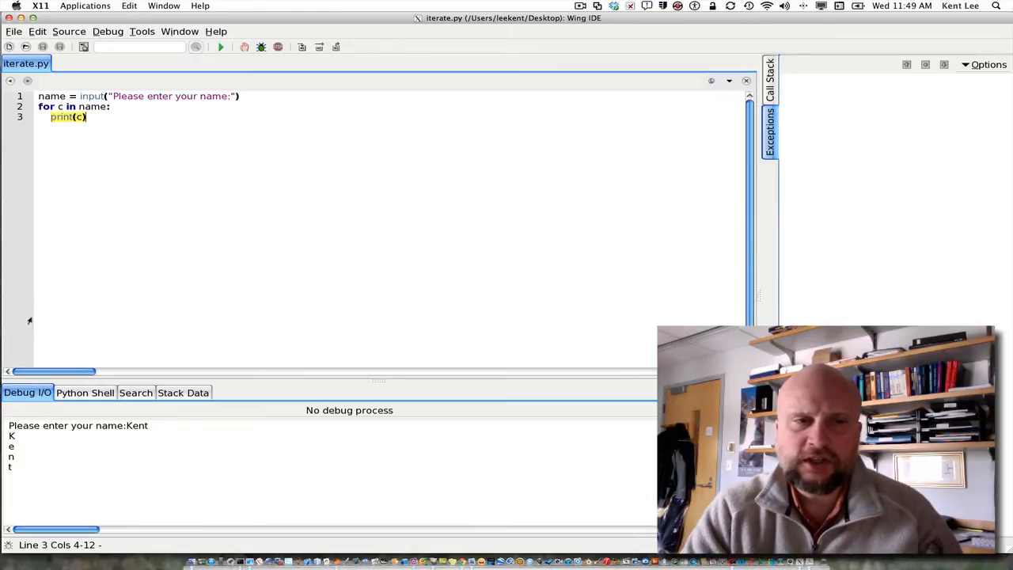
Step: Insert the comment '# c = next character in name' above print(c)
double_click(93, 106)
text(#)
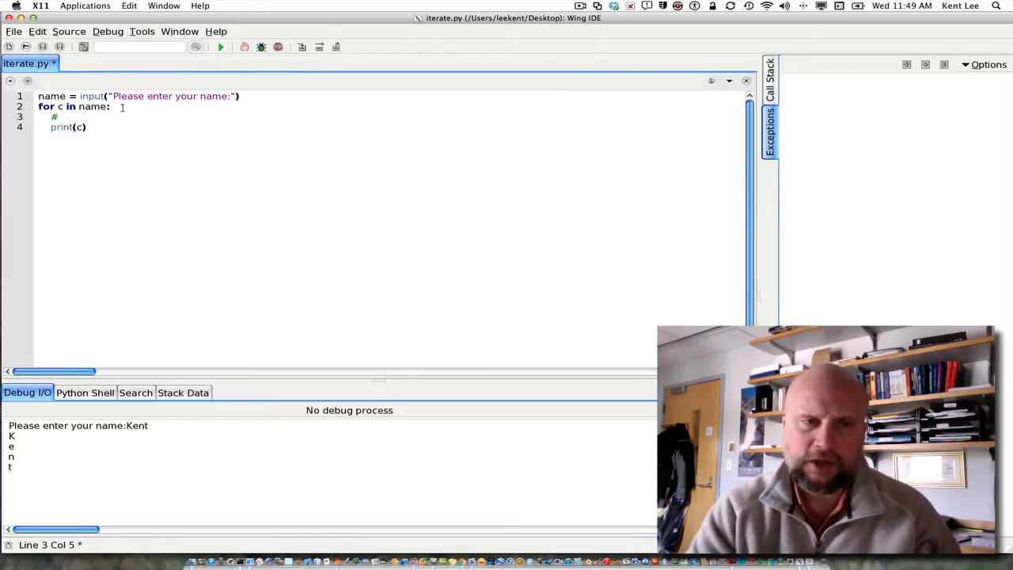
text(c =)
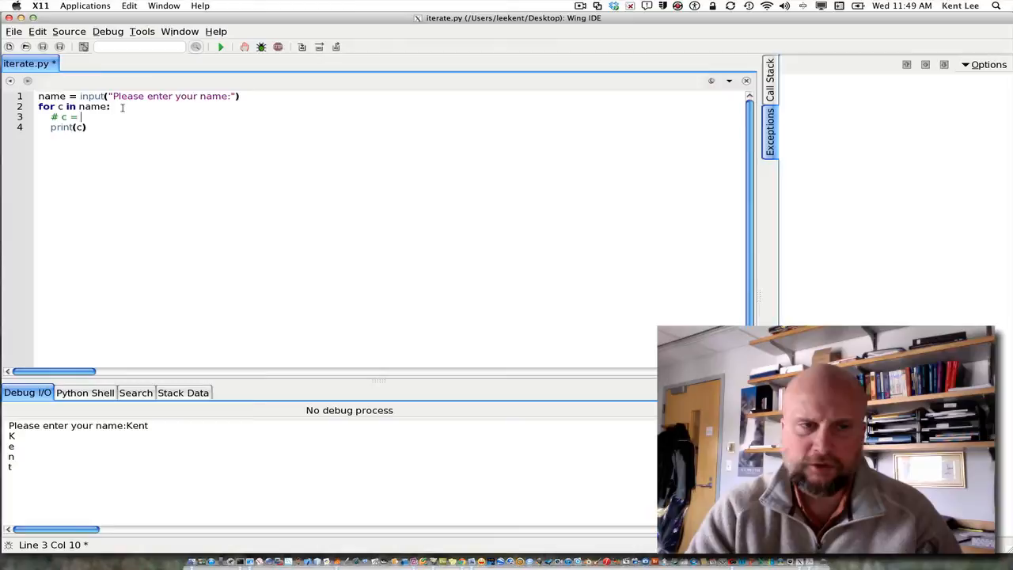
text(next nam)
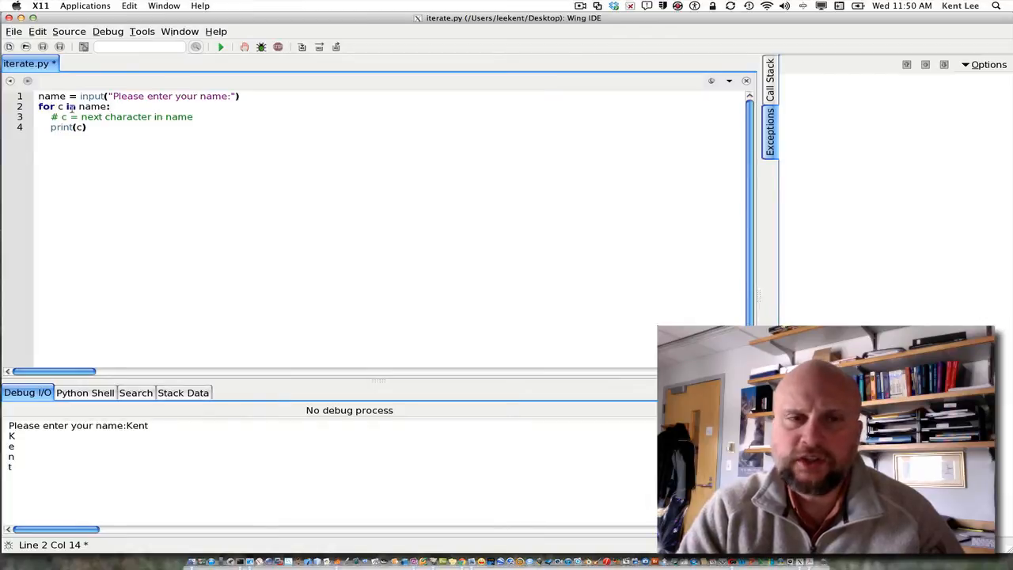
Step: Below the first loop, add print("next example") and begin a second for loop
click(87, 126)
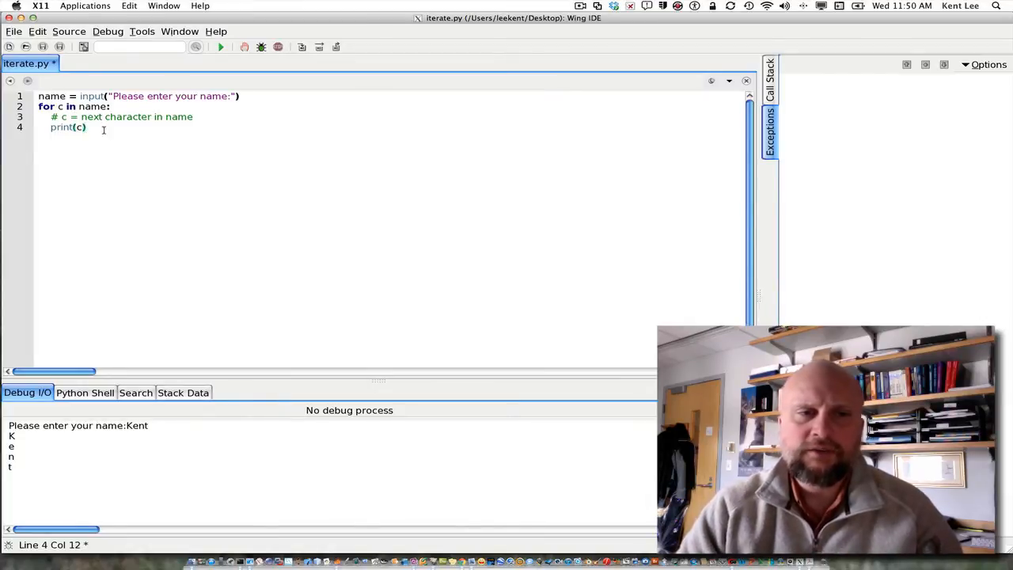
key(Return)
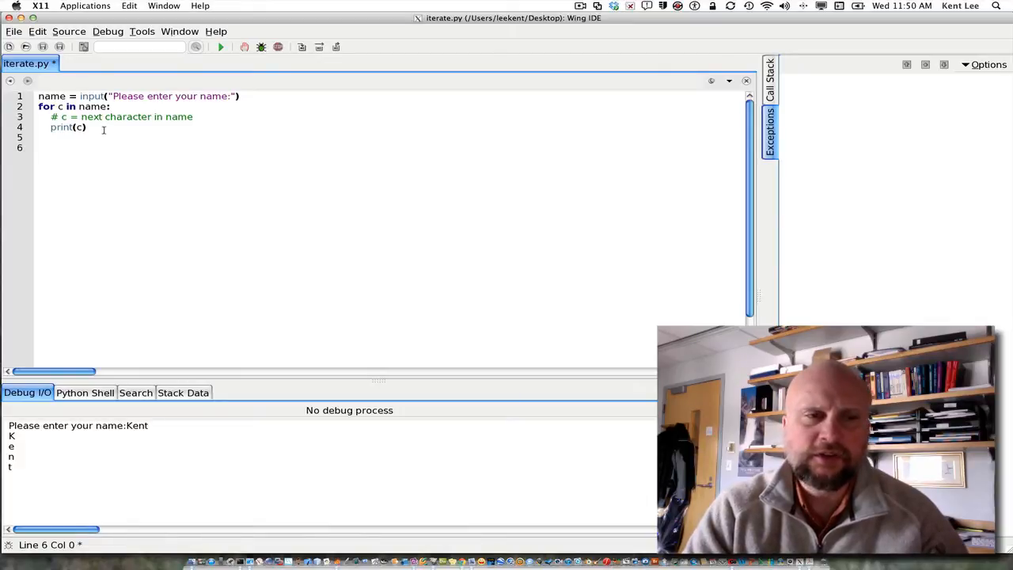
text(print()
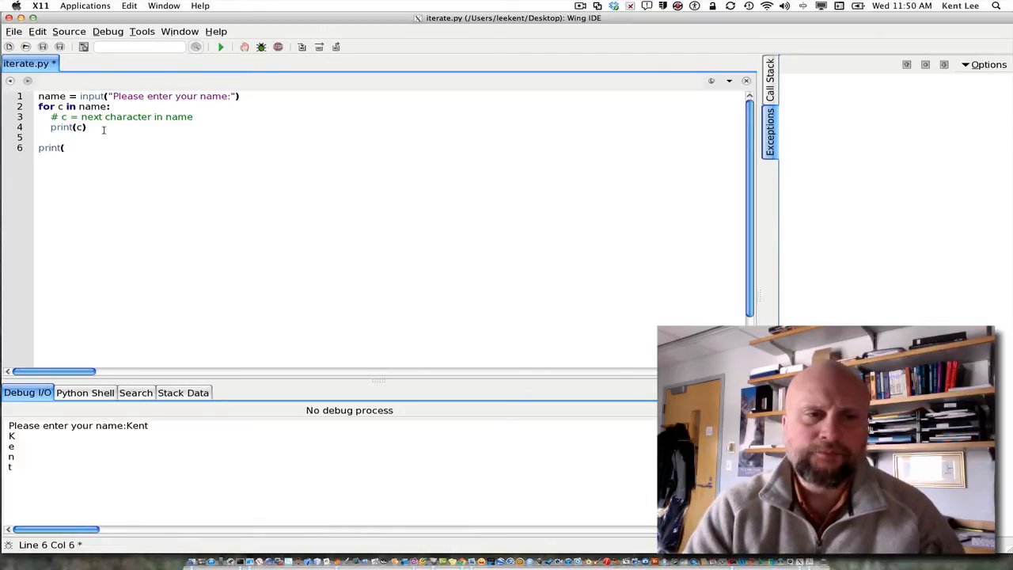
text("next exam)
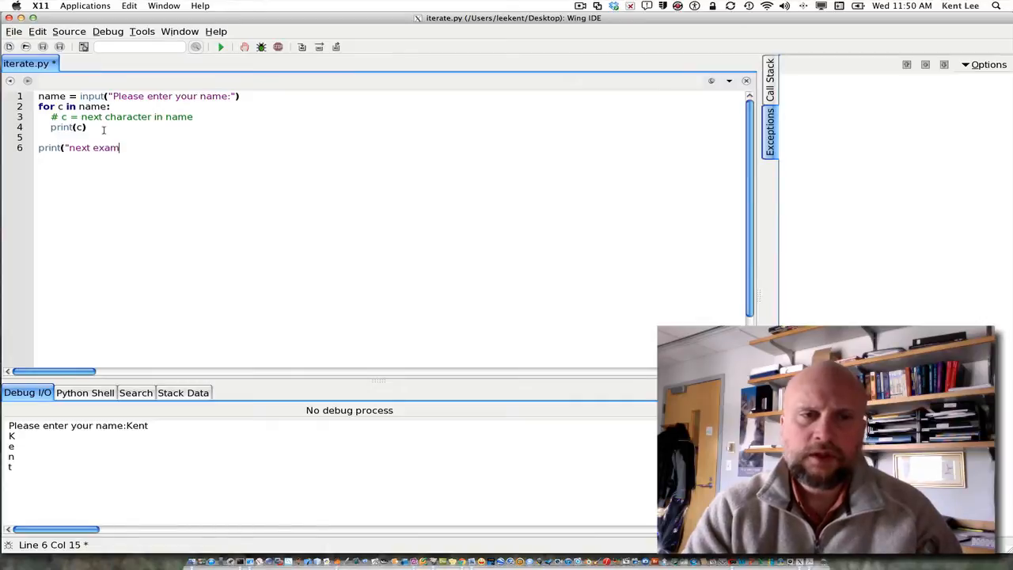
text(ple"))
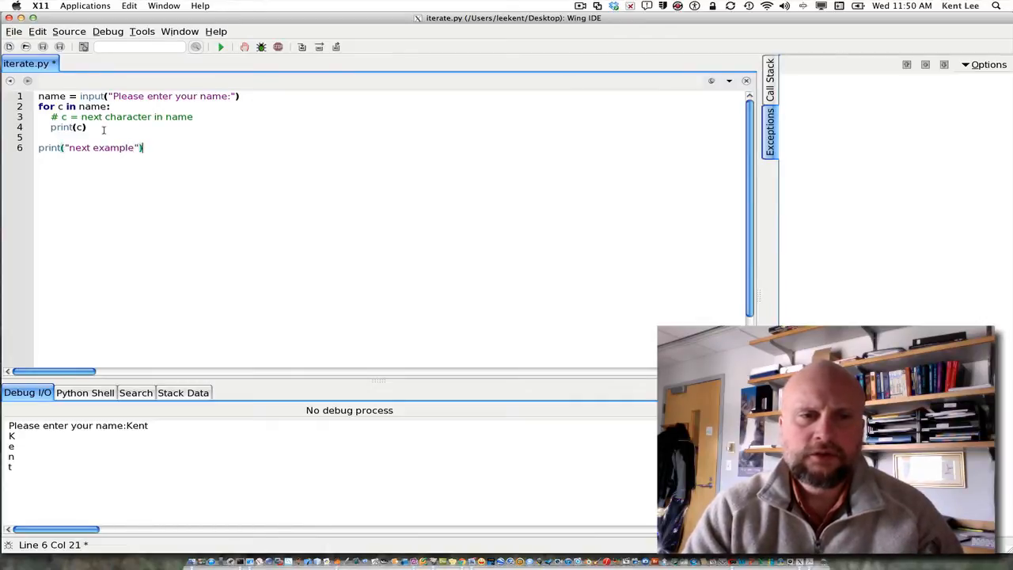
key(Return)
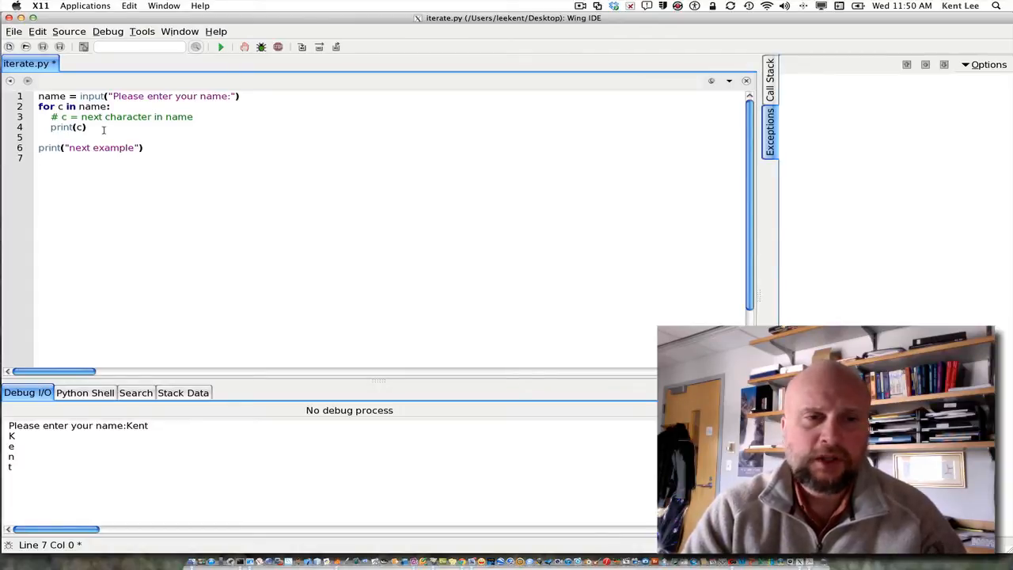
text(for)
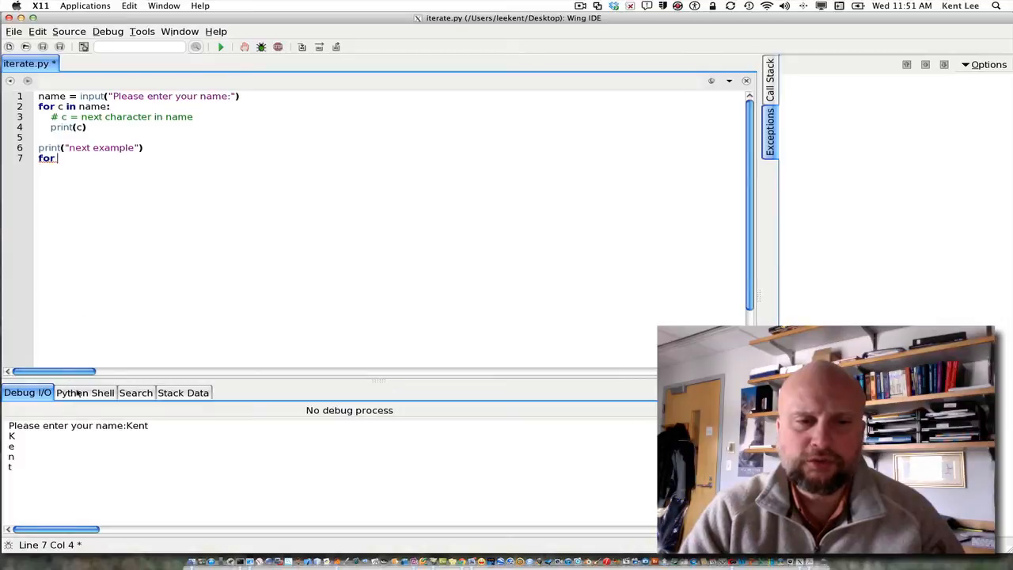
Step: In the Python shell, evaluate list(range(5)) to get 0 through 4
click(85, 393)
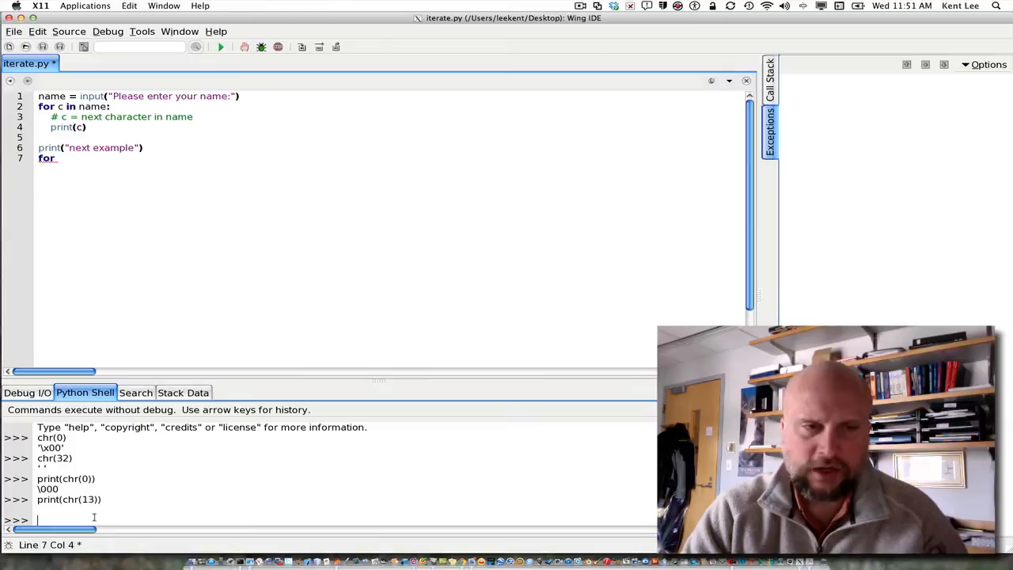
text(range()
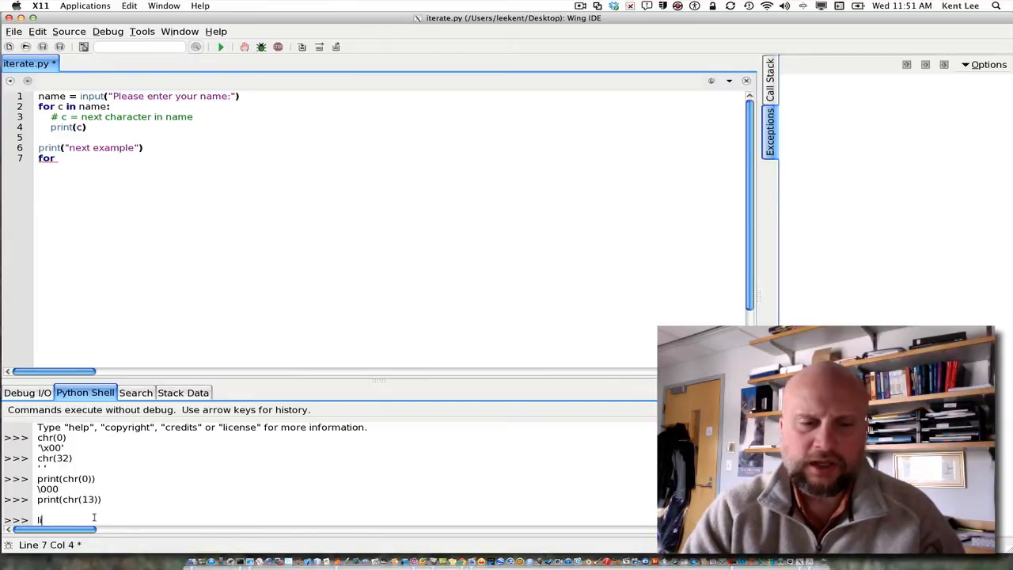
text(ist()
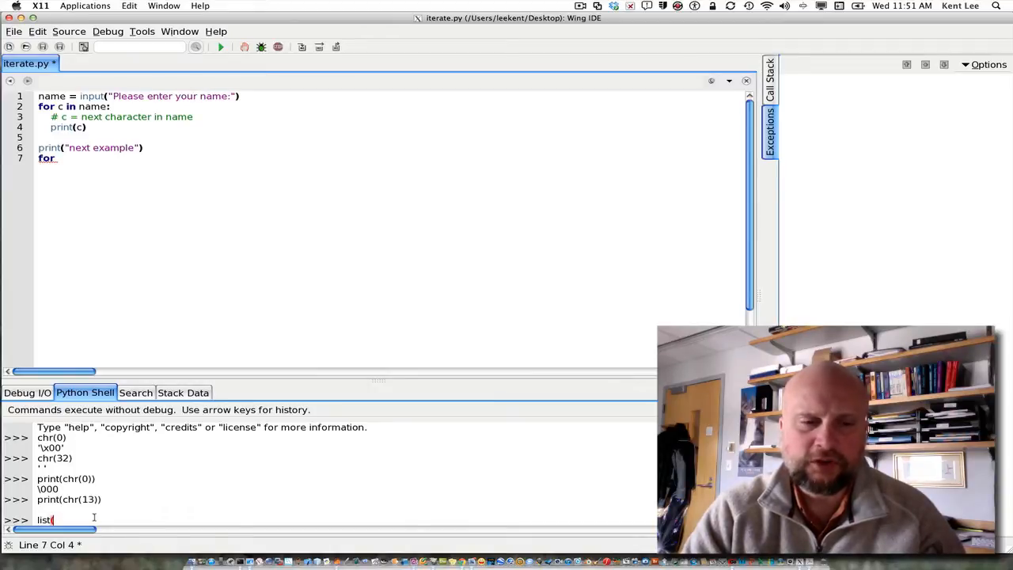
text(range()
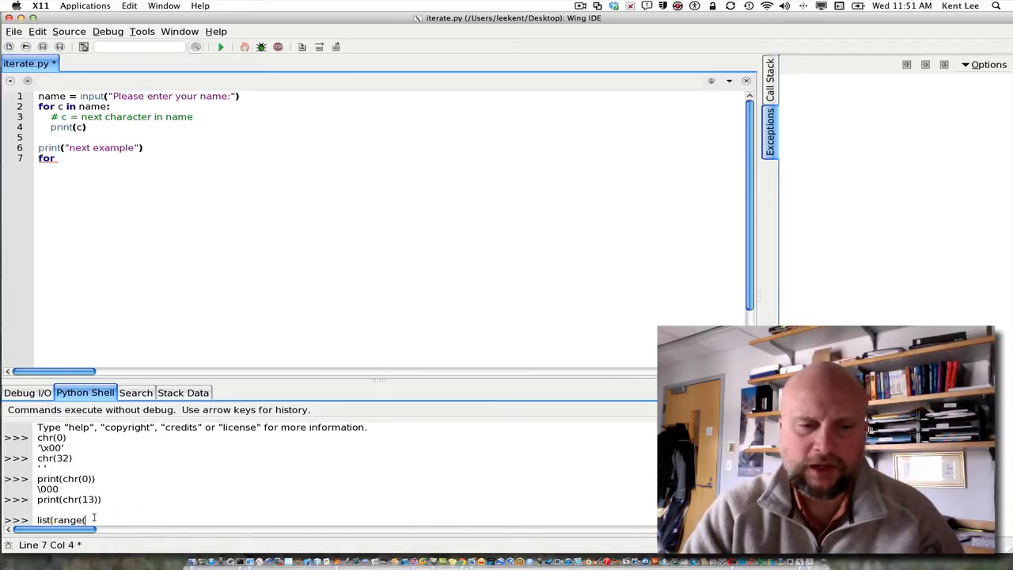
text(5)
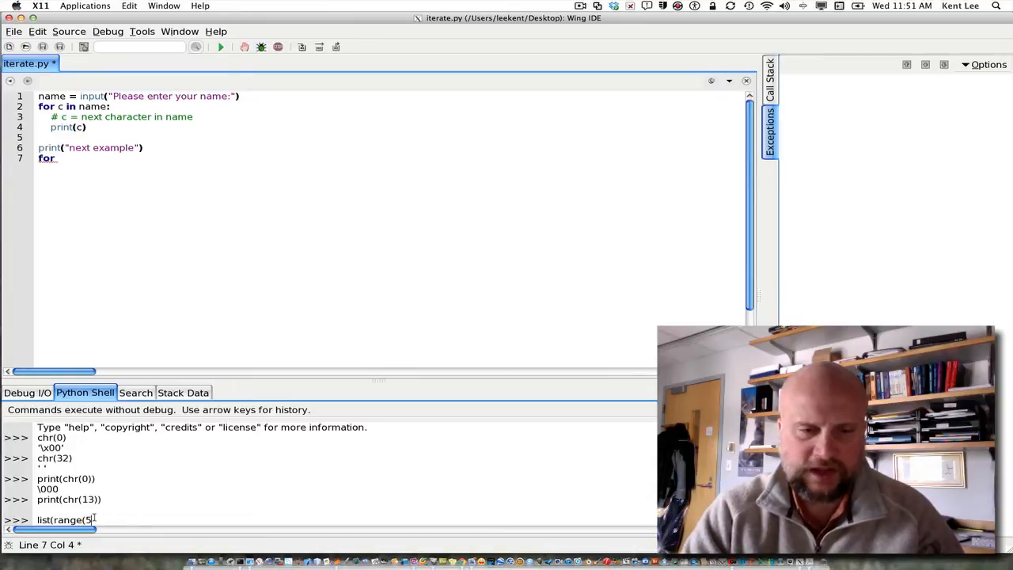
key(Return)
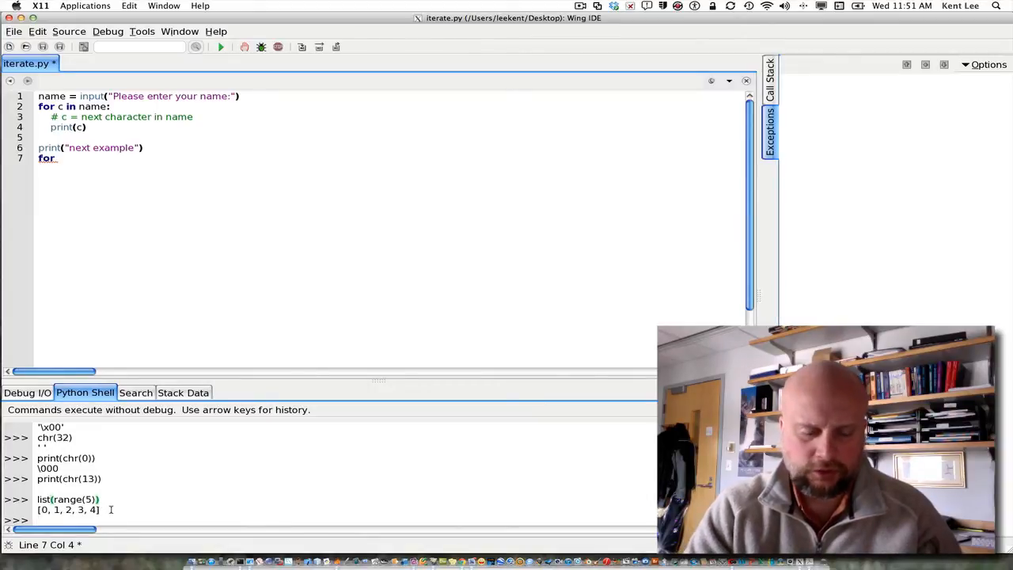
Step: Assign s = "Kent" and evaluate s[0] and s[2], giving 'K' and 'n'
text(s = '')
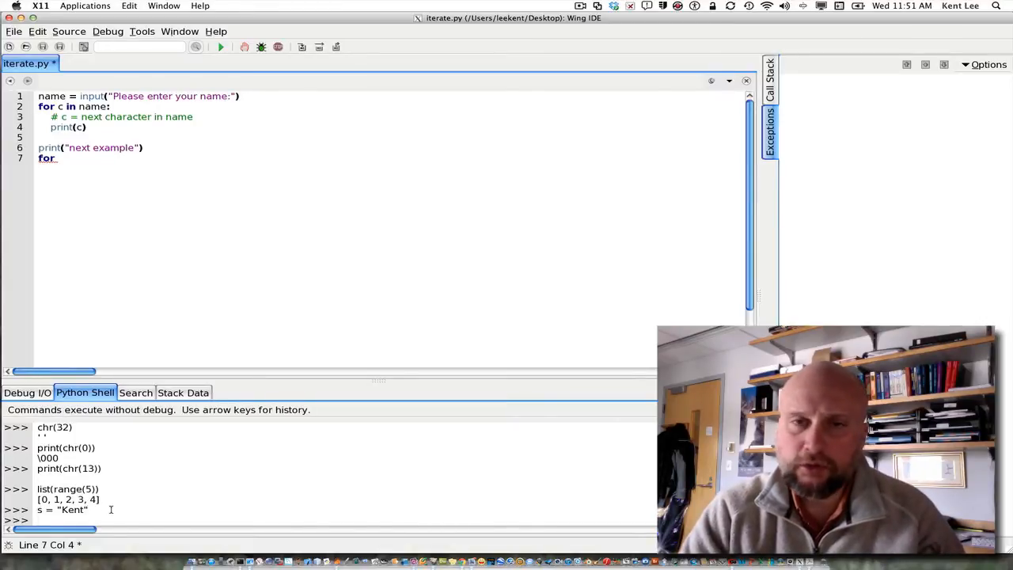
text(s)
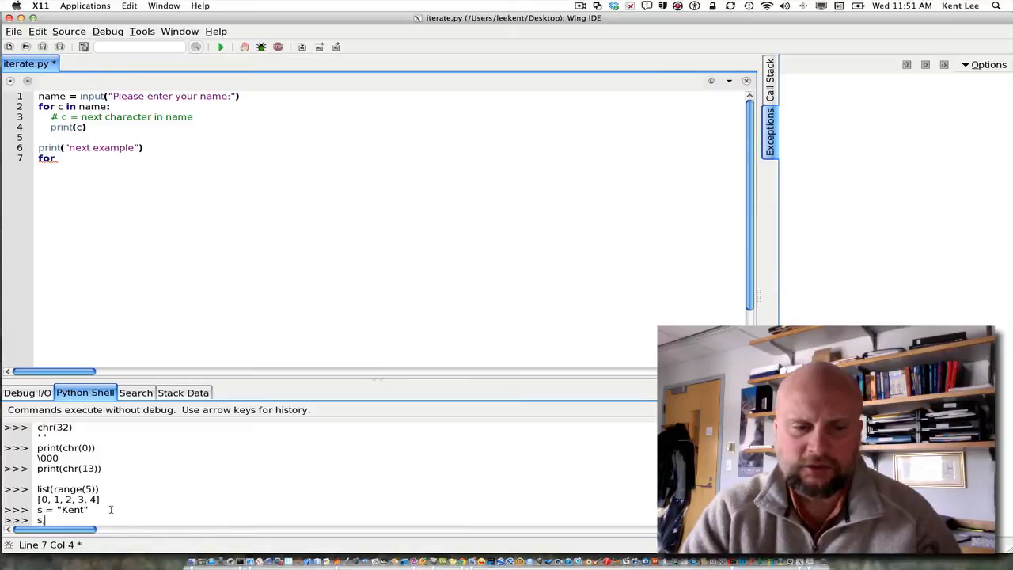
text([0])
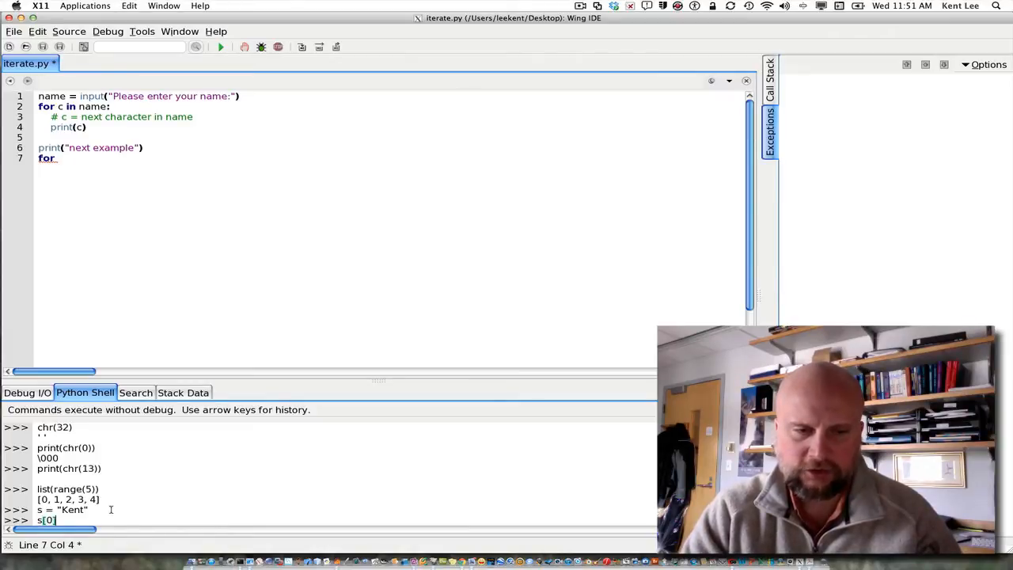
key(Return)
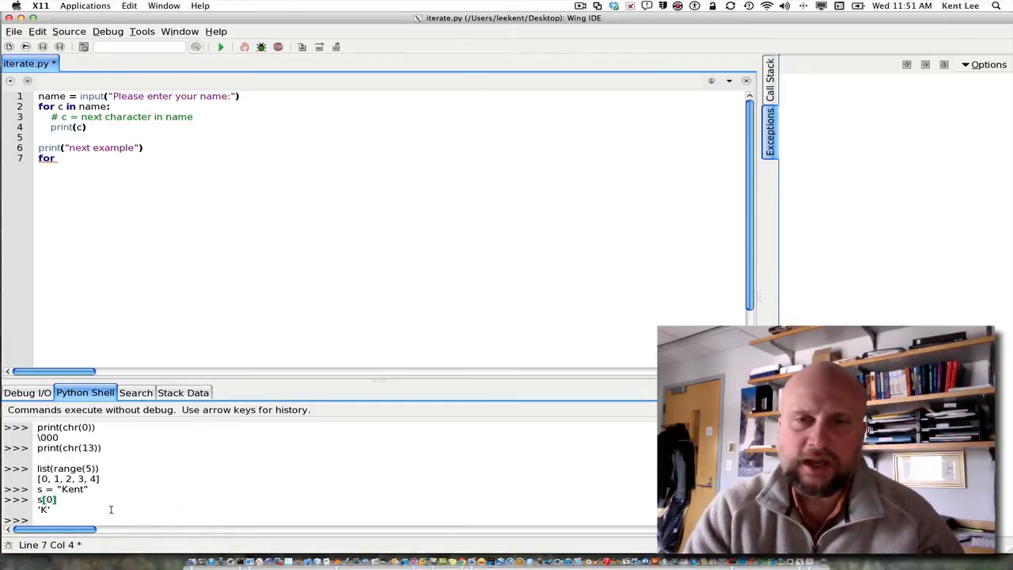
text(s[)
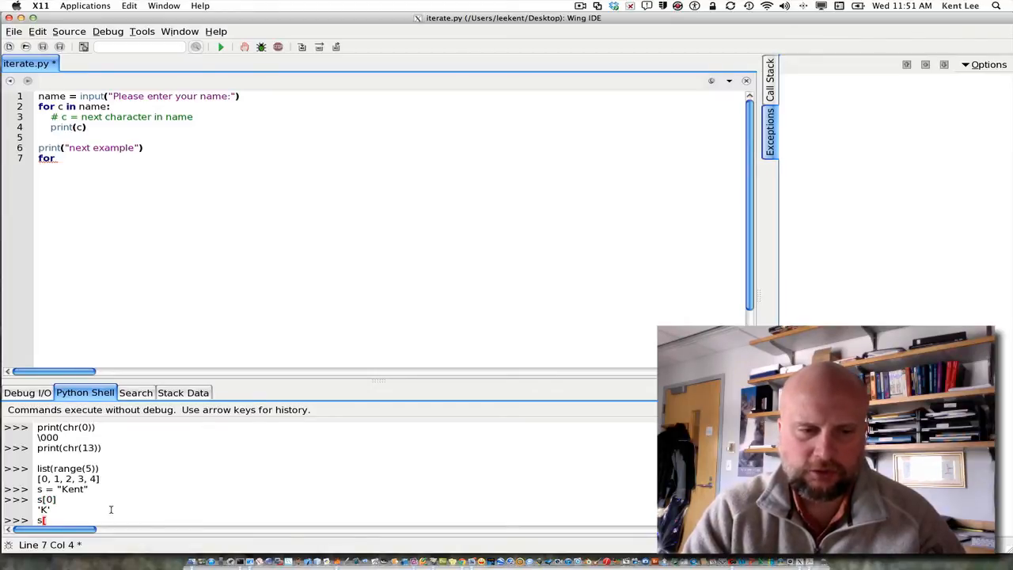
text(2])
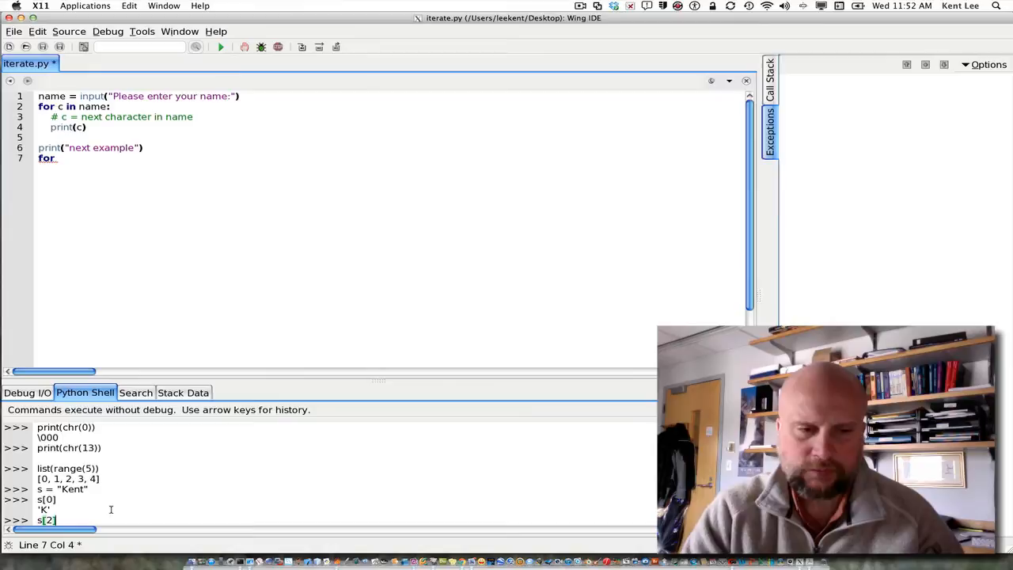
key(Return)
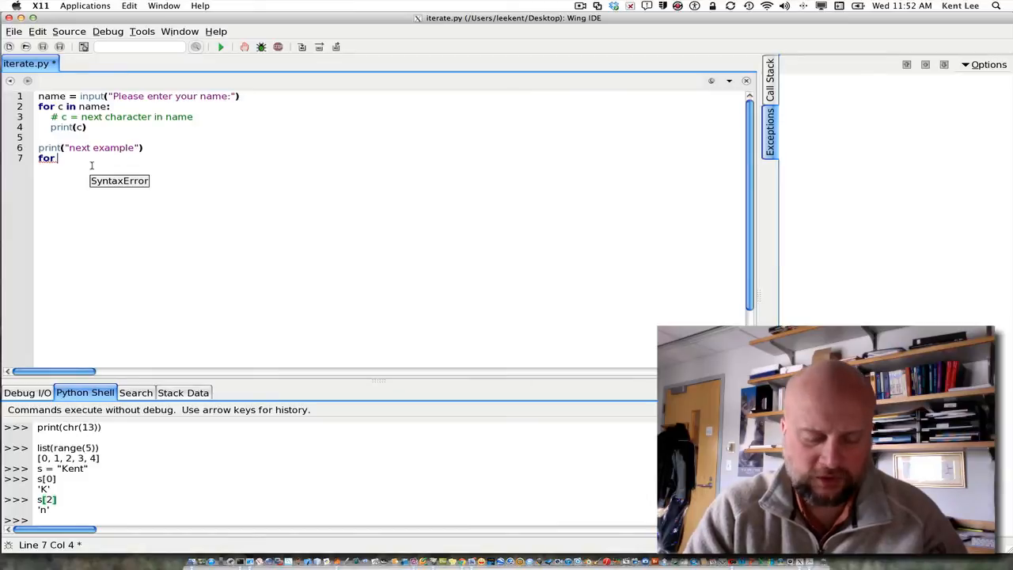
Step: Write line 7's loop header as for i range(0, len(name), 2)
text(i range)
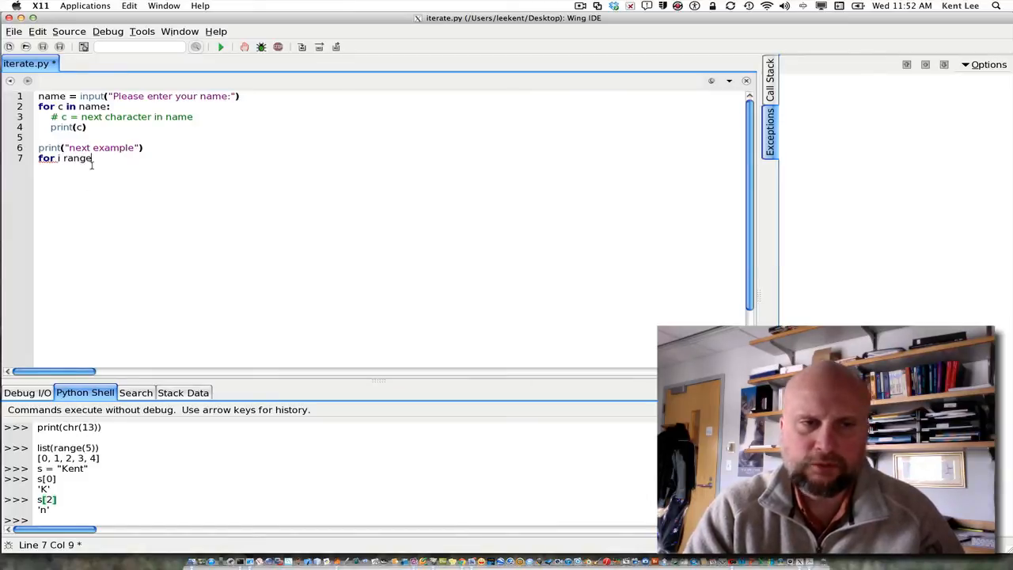
text(()
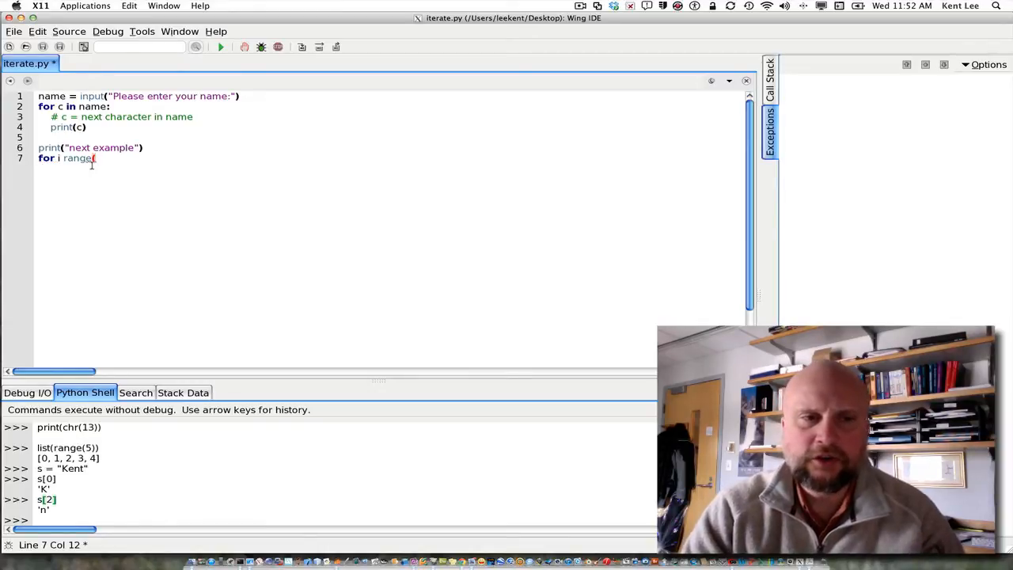
text(len)
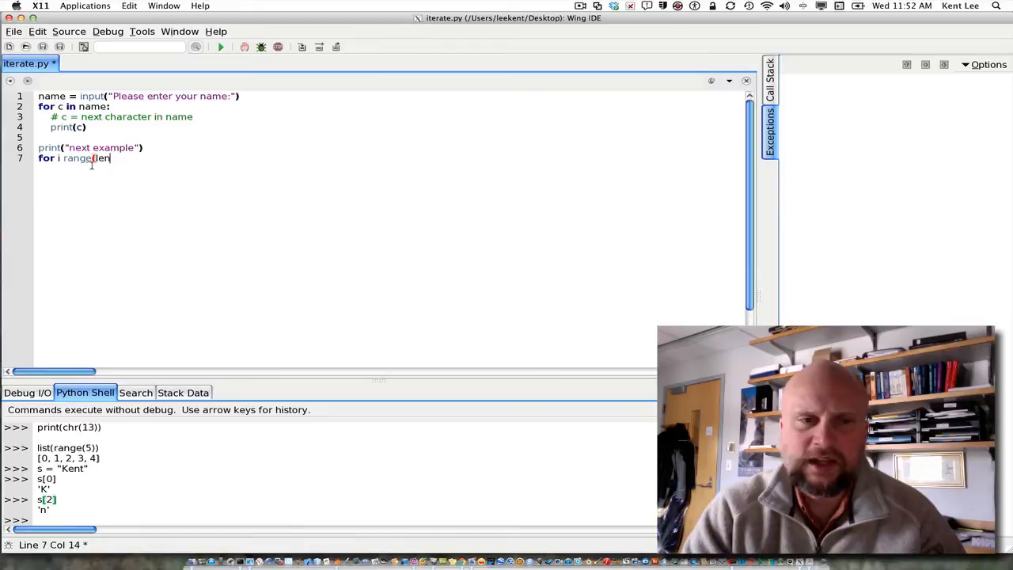
text(()
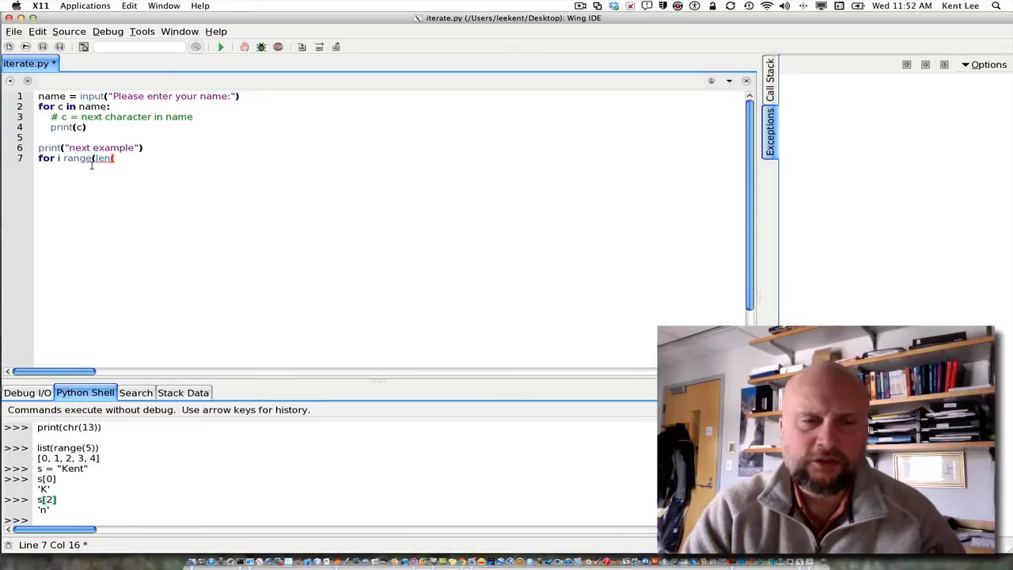
text(name)
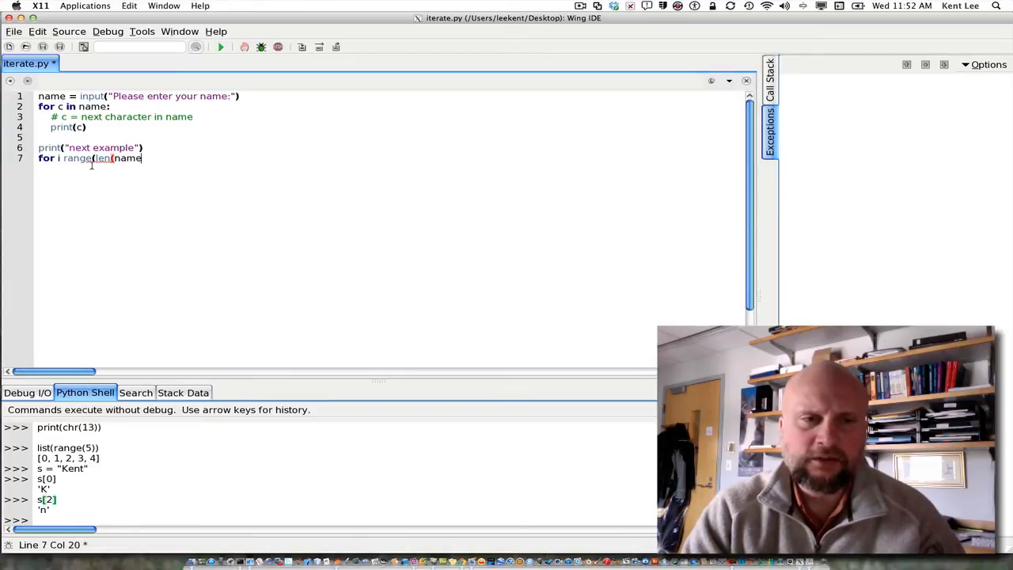
text()))
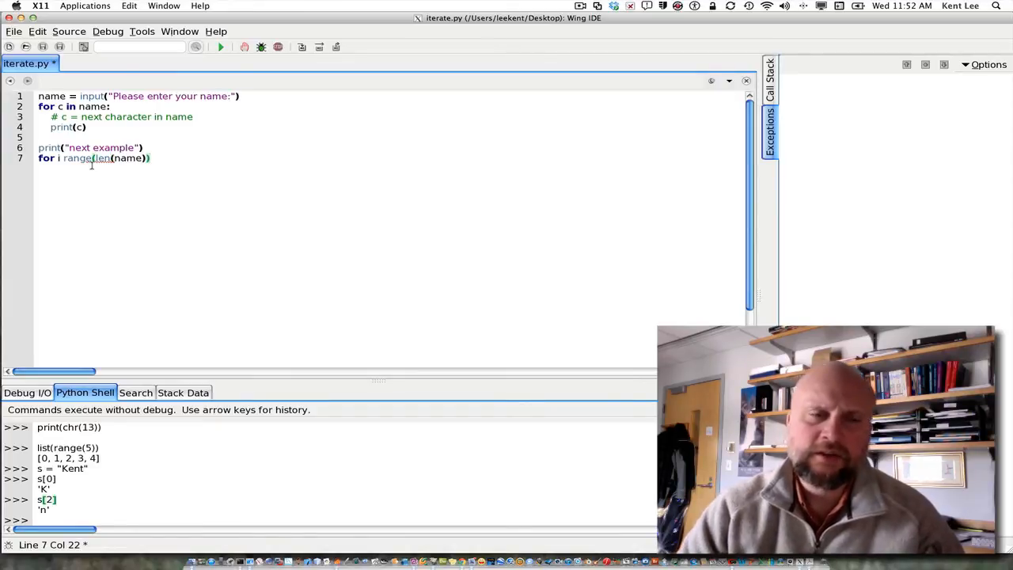
click(94, 157)
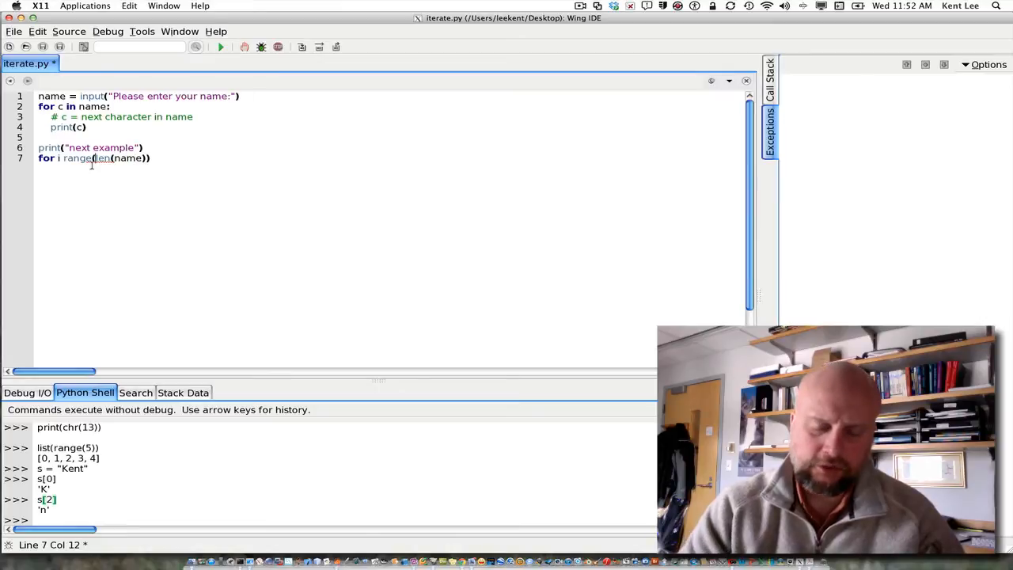
text(0,)
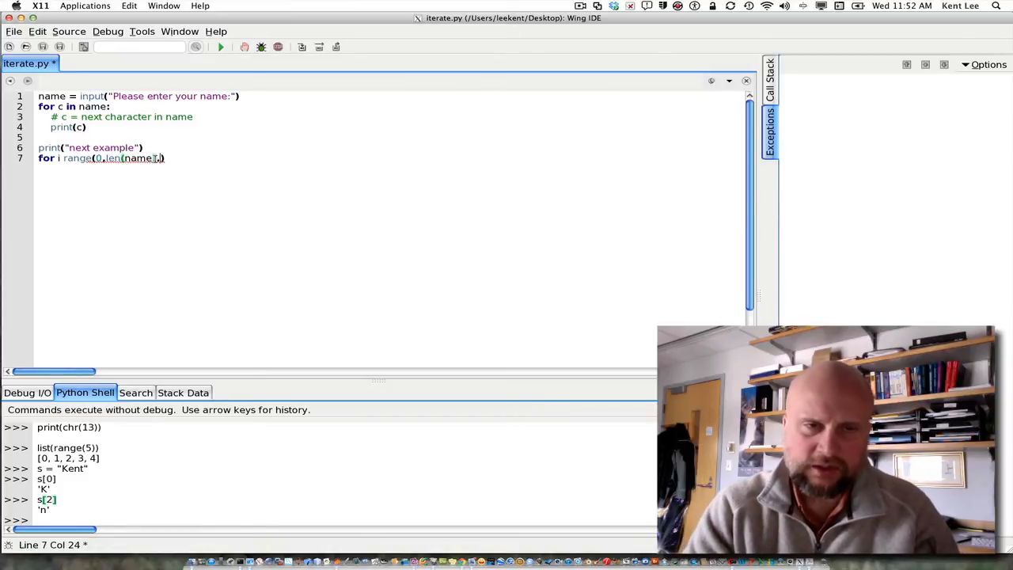
text(,)
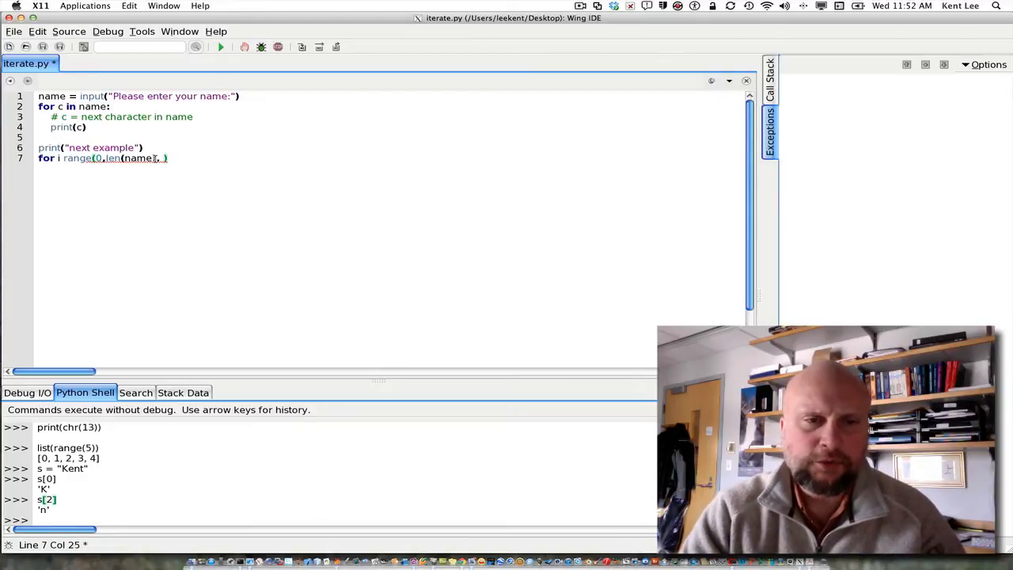
text(2)
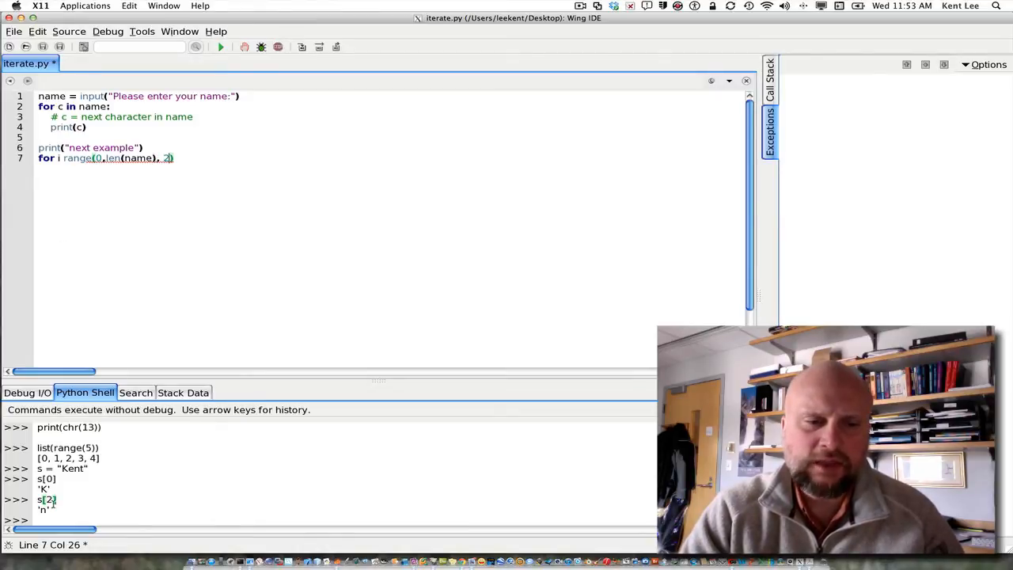
text(range)
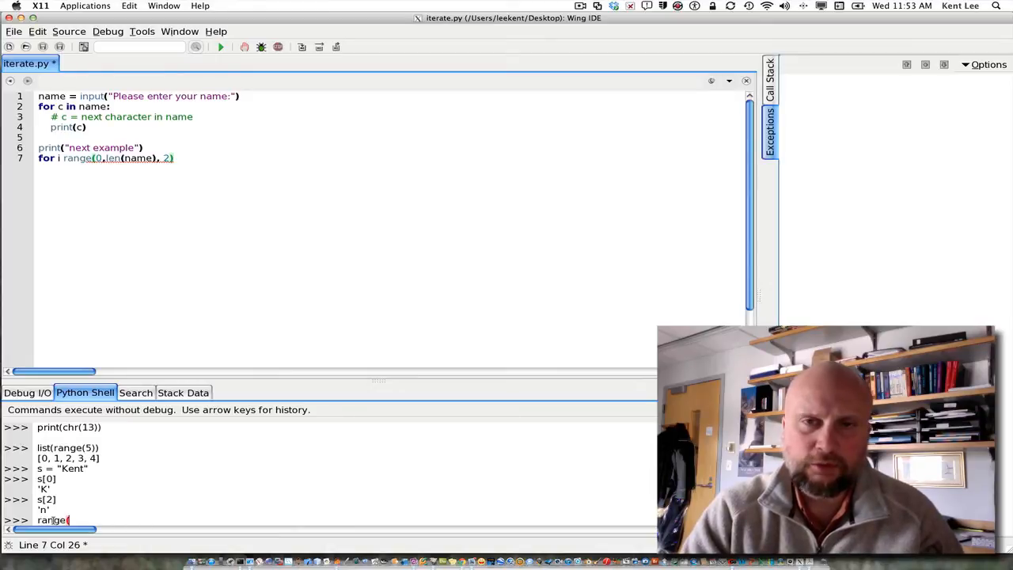
Step: Evaluate range(0, len(s), 2) and its list, showing range(0, 4, 2) and [0, 2]
text((0,len)
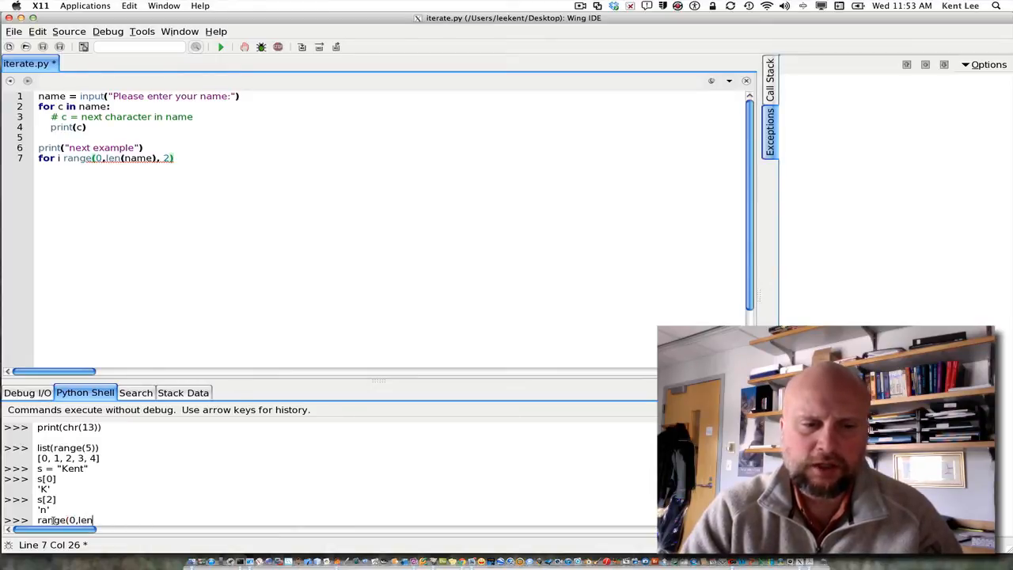
text((s),2)
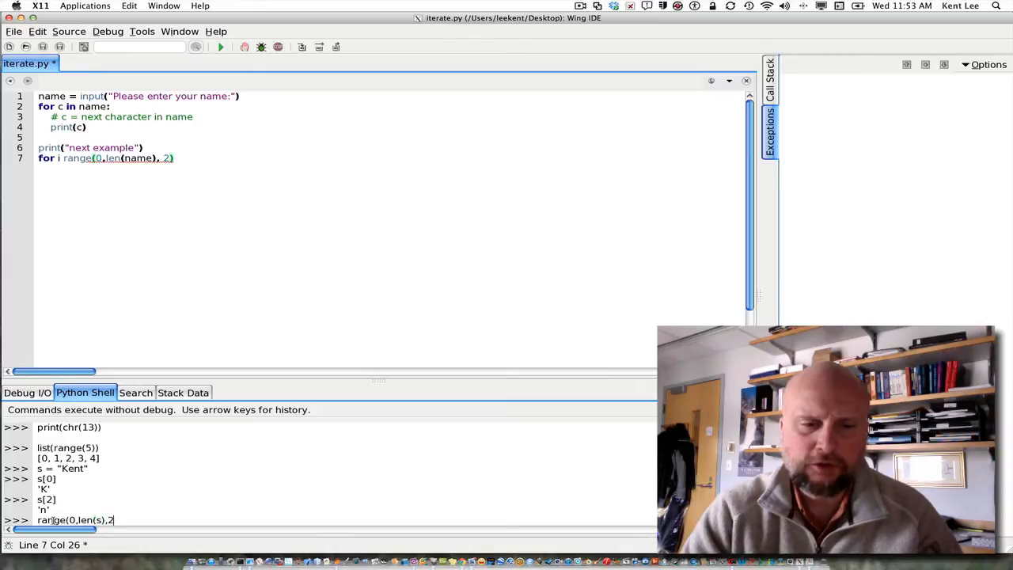
key(Return)
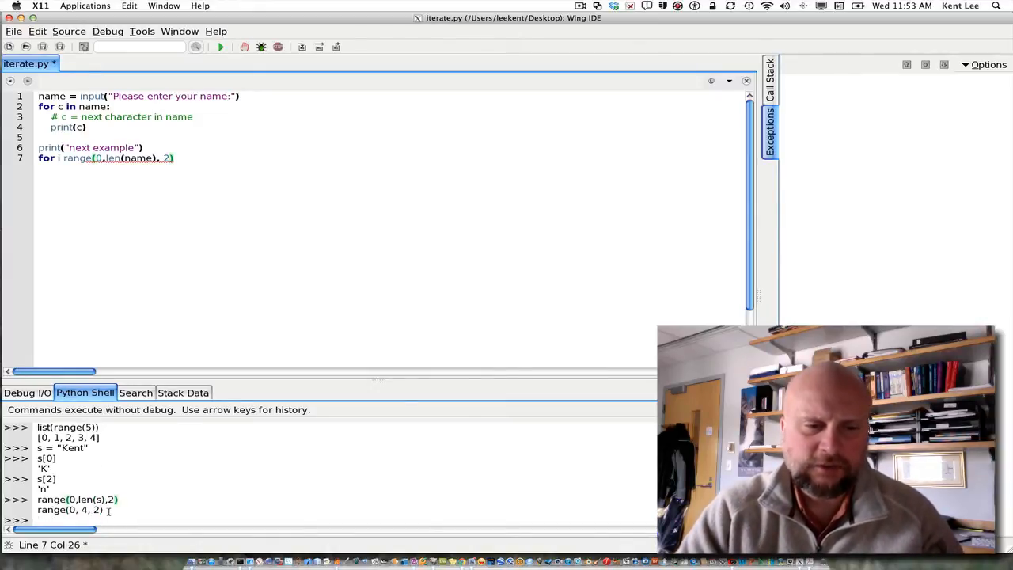
text(list()
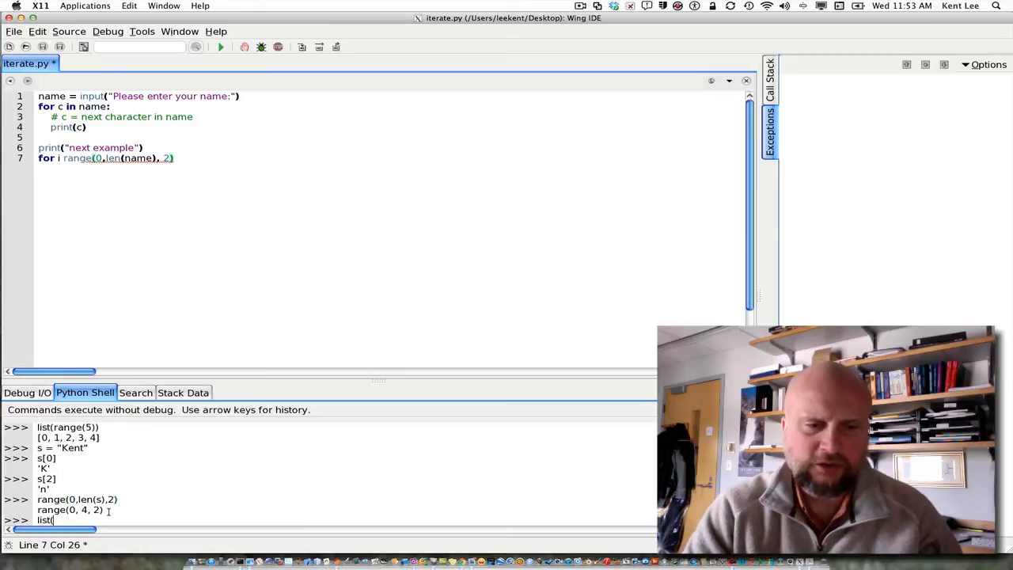
text(range)
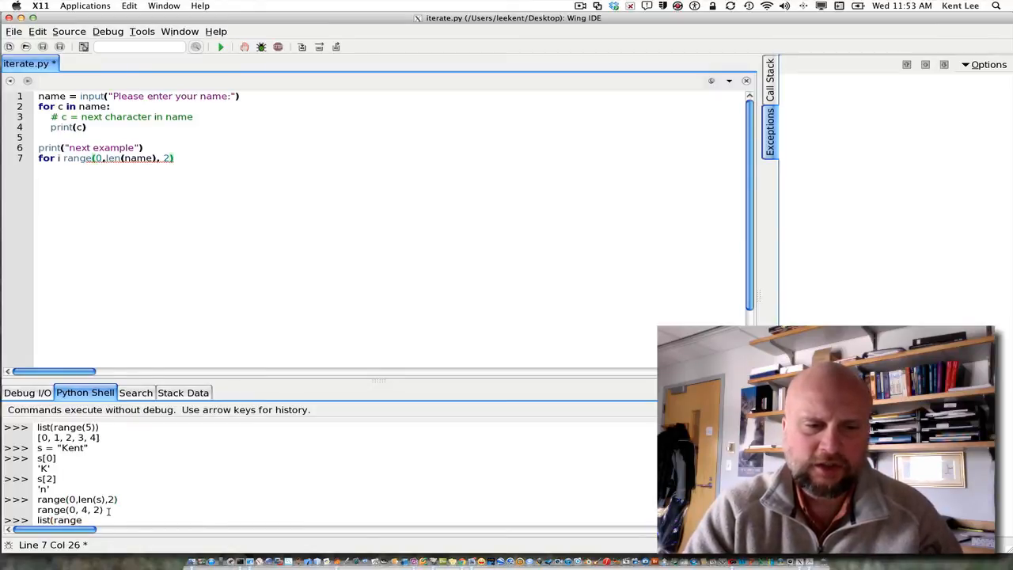
text(0,)
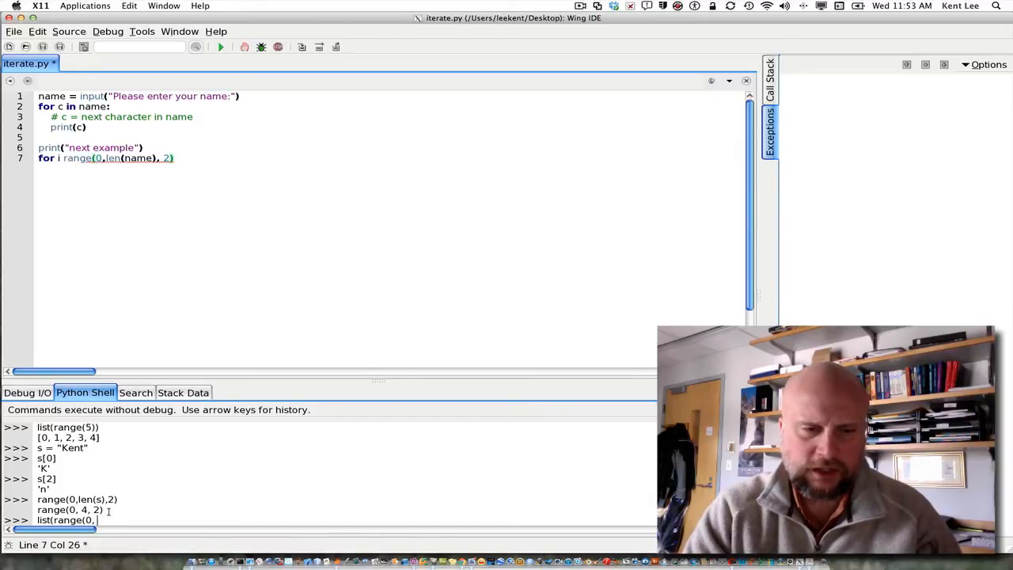
text(len(s)
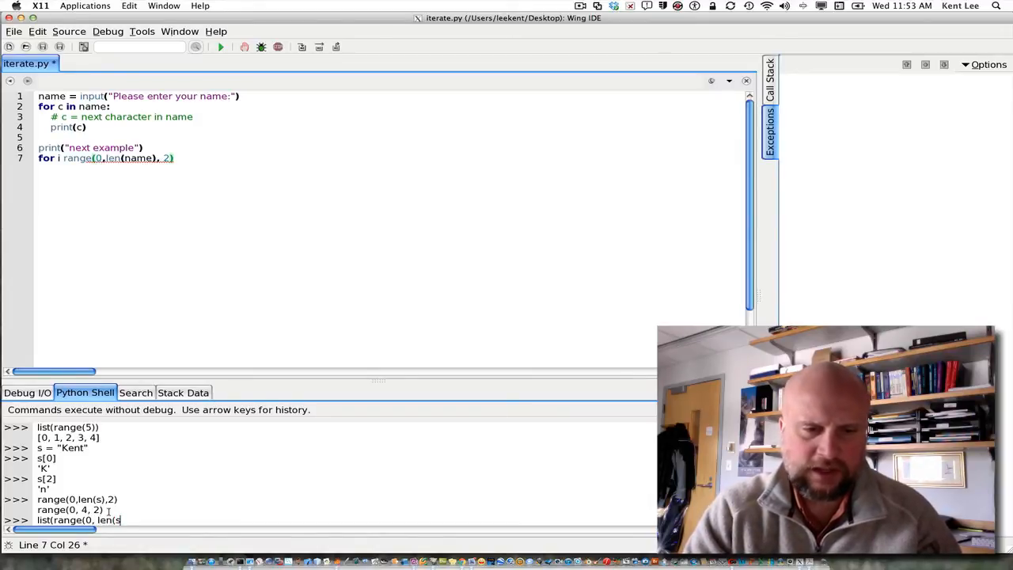
text(), 2))
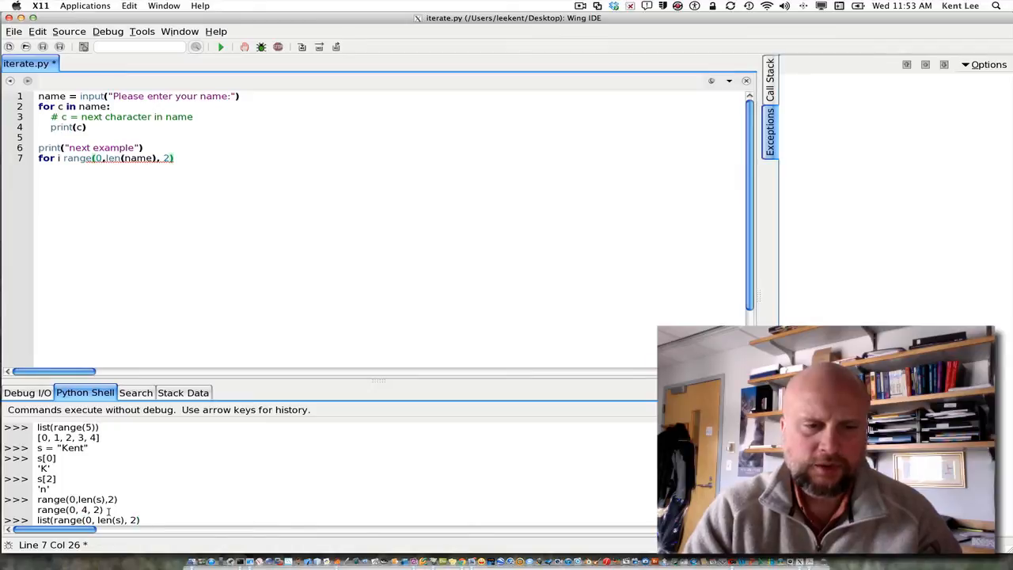
key(Return)
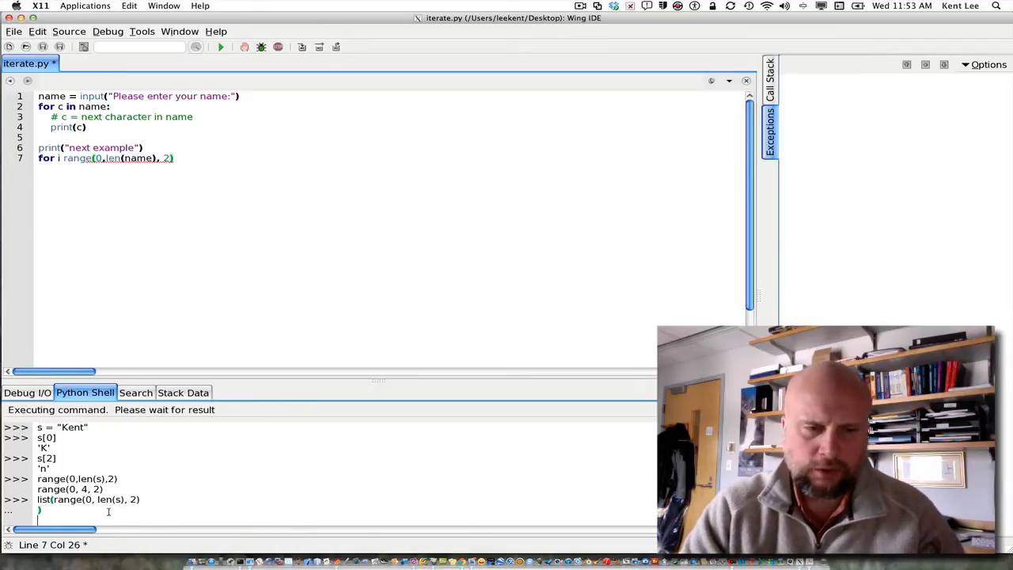
key(Return)
text(print()
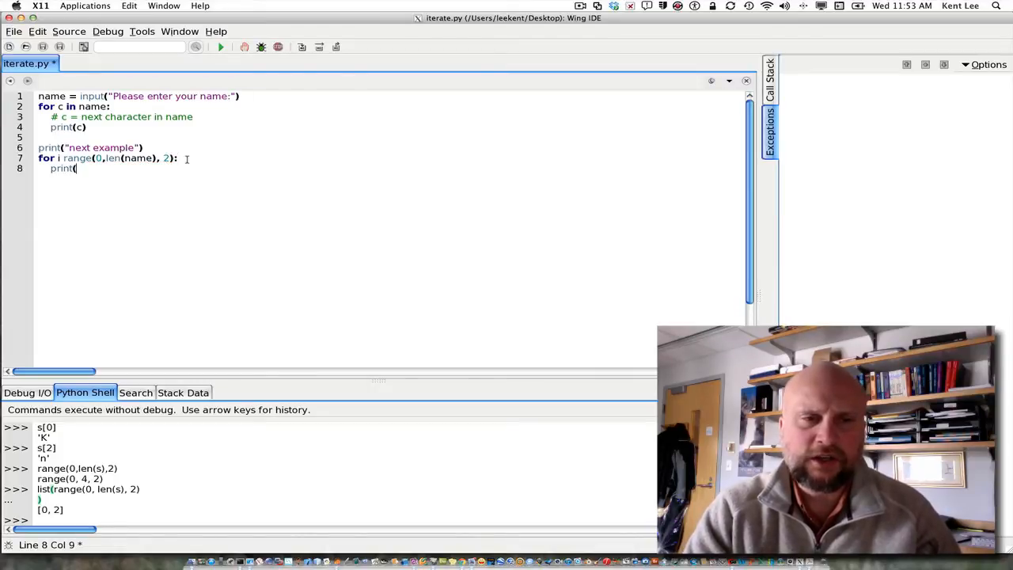
Step: Add print(name[i]) on line 8 and run the script, hitting a syntax error
text(name[)
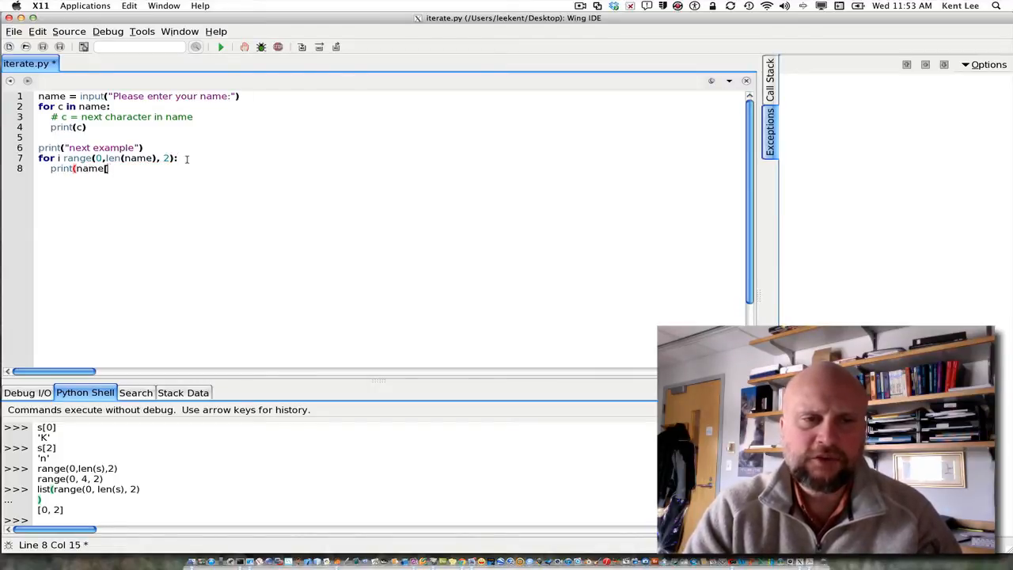
text(i]))
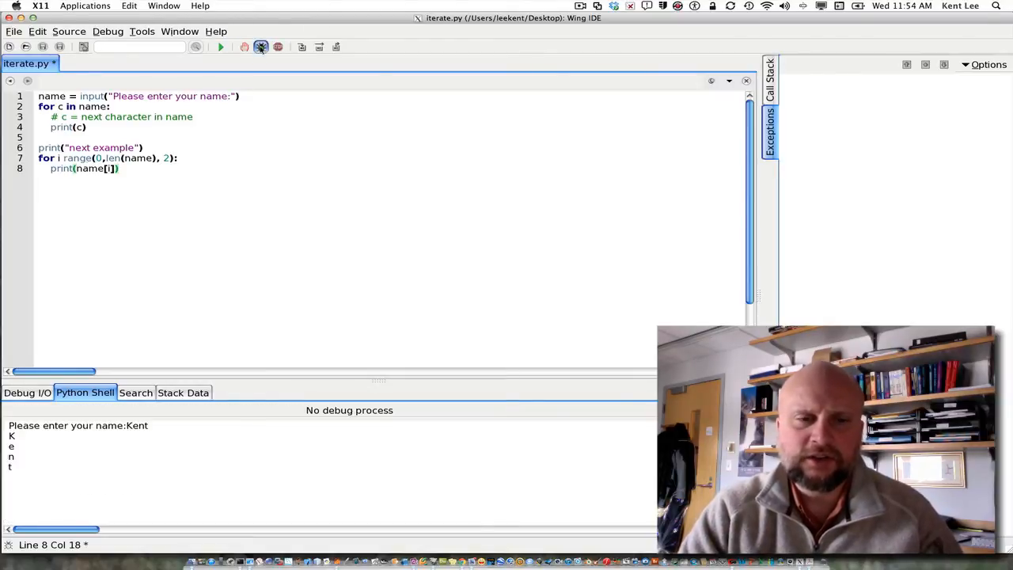
click(220, 46)
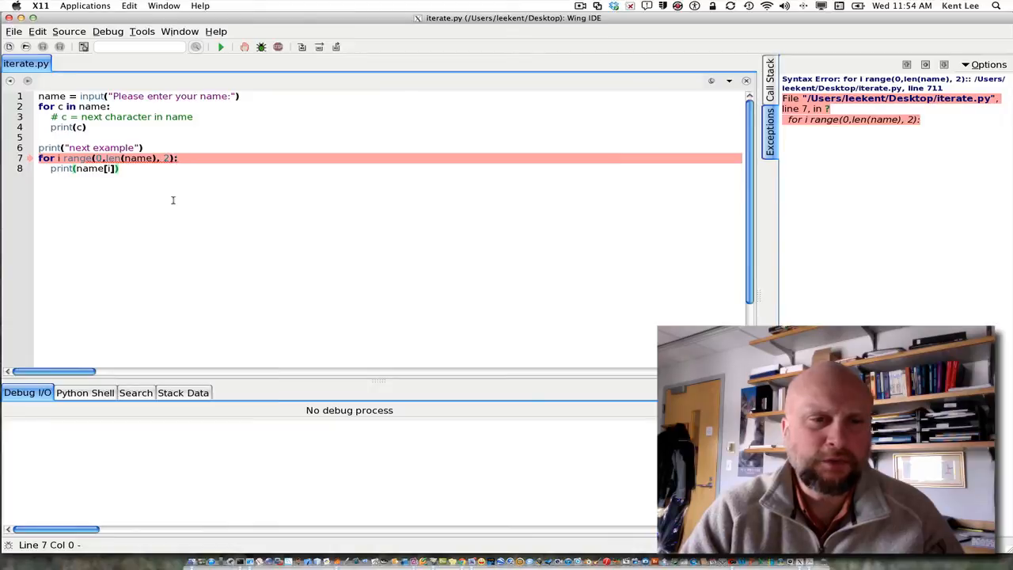
mouse_move(142, 195)
text( in)
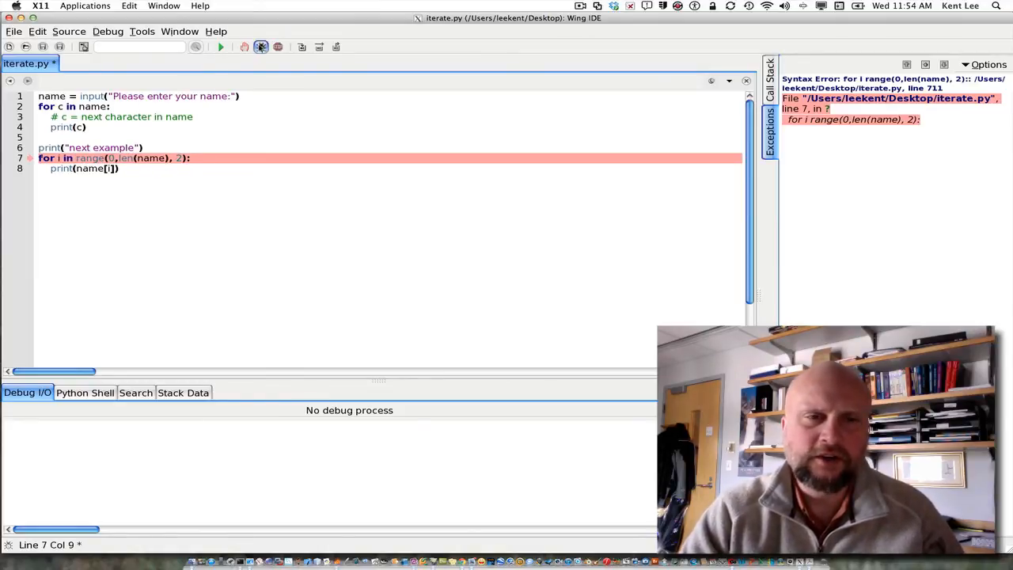
Step: Run the corrected script with the name Kent, then add a new line below line 8
click(220, 46)
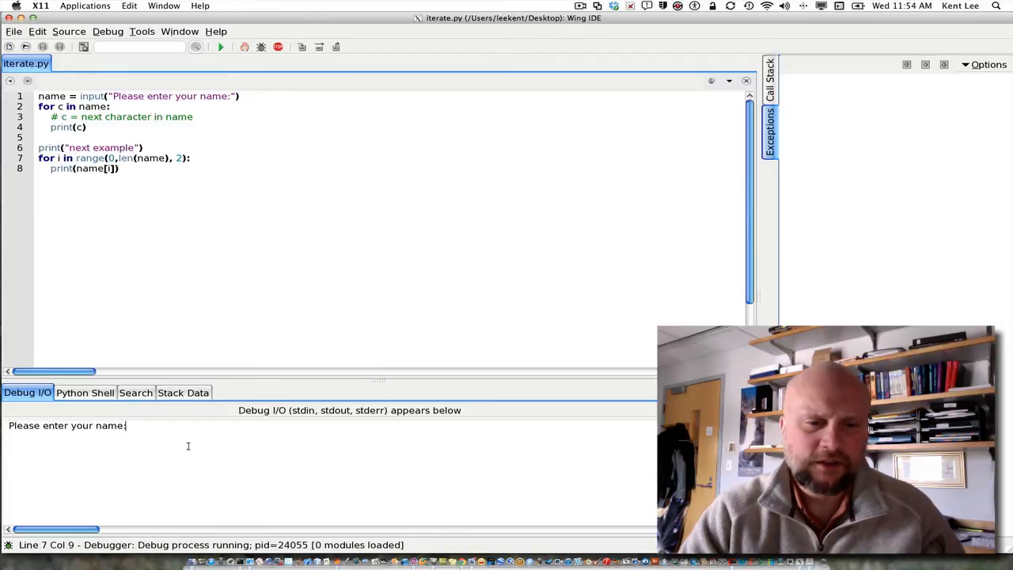
text(Kent)
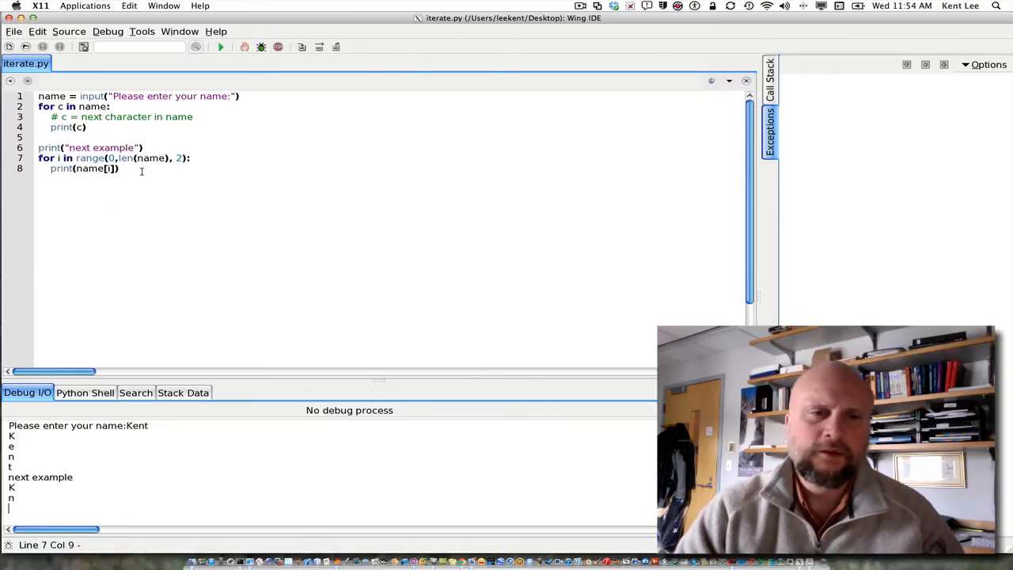
key(Return)
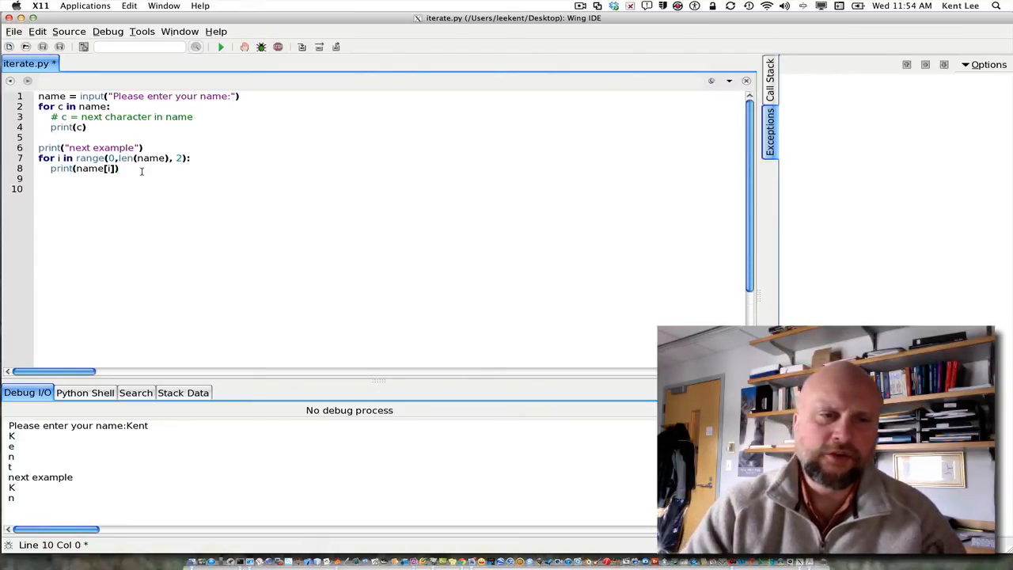
Step: Add the line print("example 3")
text([tomy)
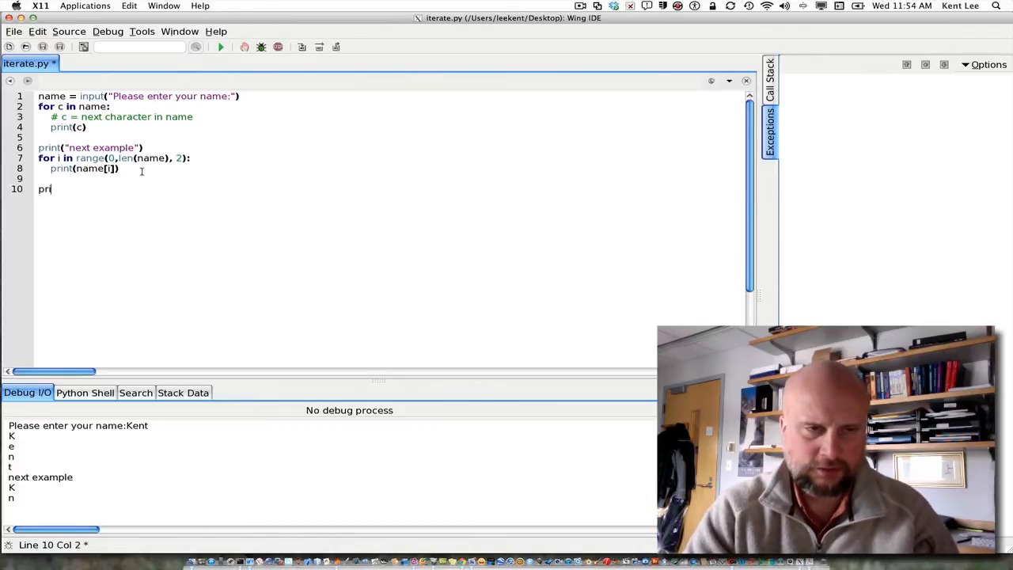
text(nt())
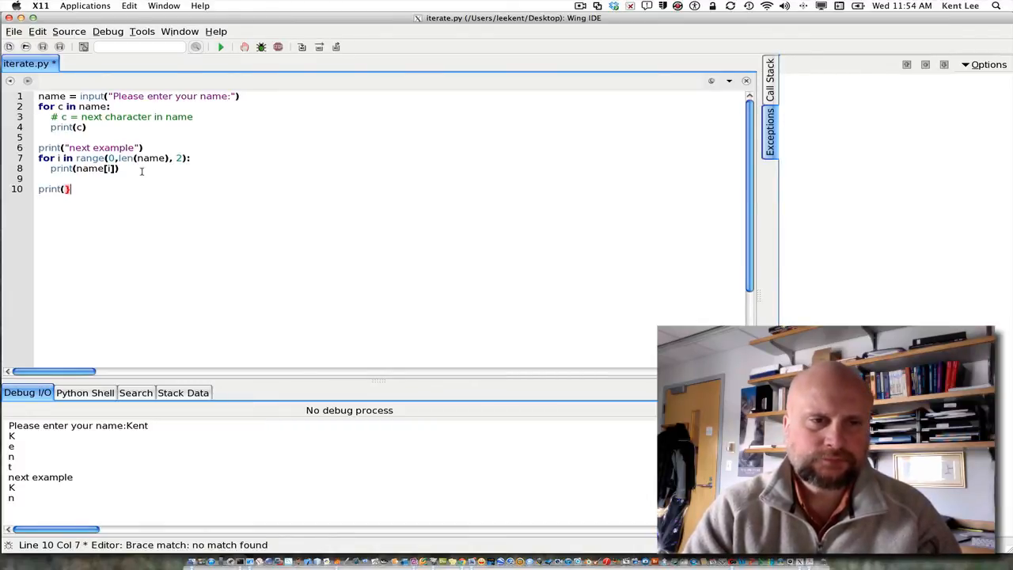
text(examp)
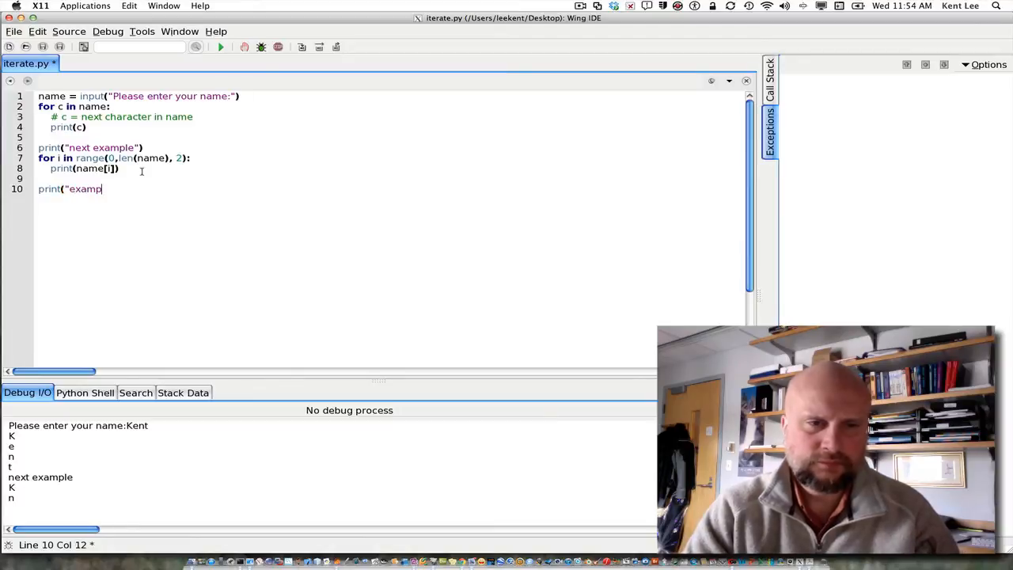
text(le 3")
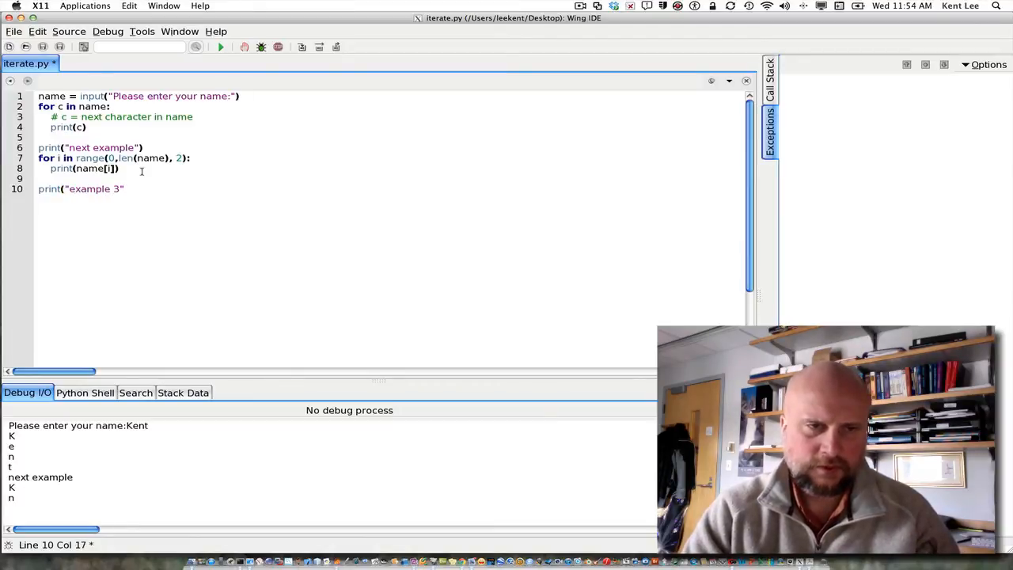
Step: Add a reverse loop for i in range(len(name)-1, -1, -1): printing name[i]
text(for)
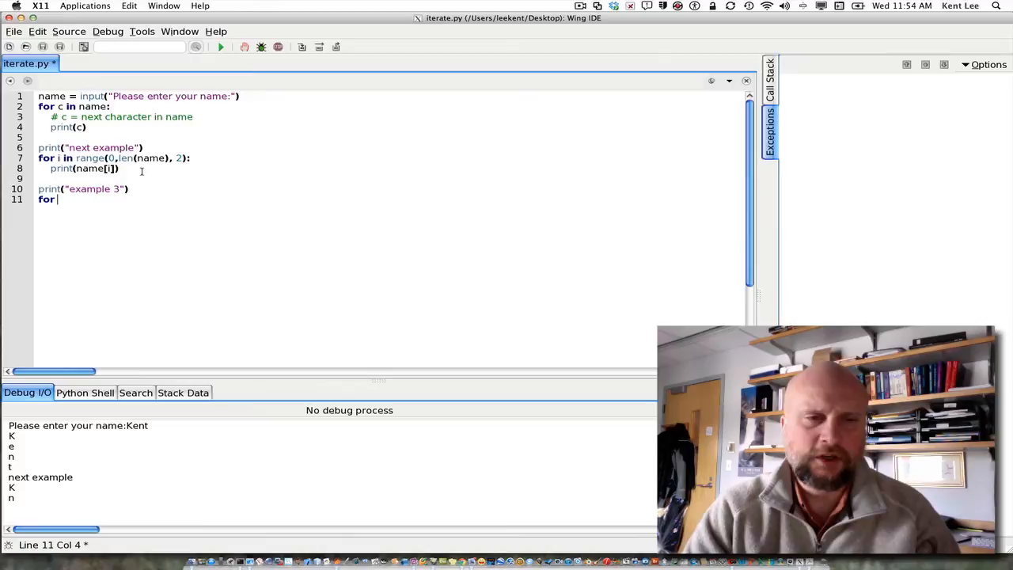
text(i in range()
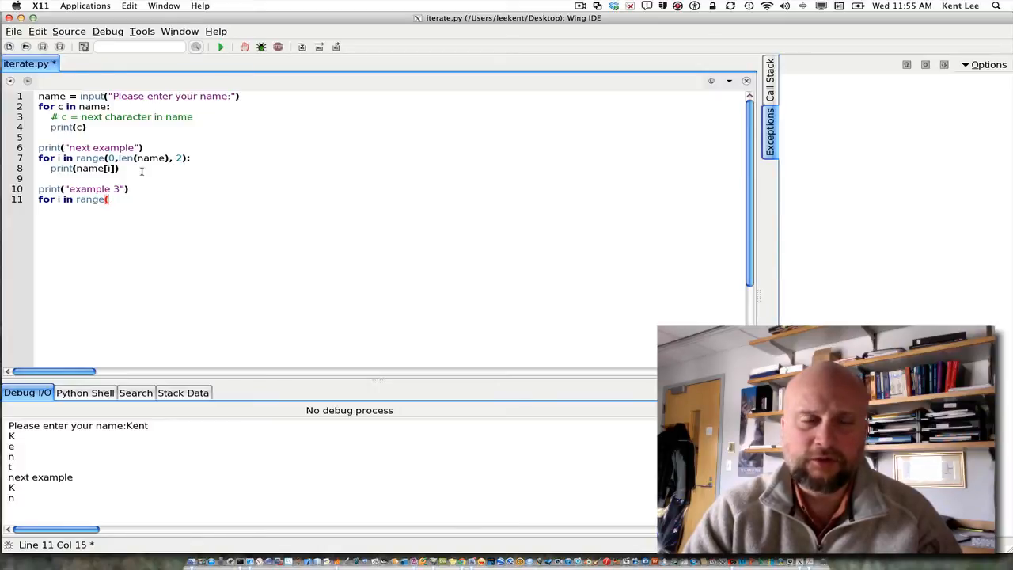
text(len(nam)
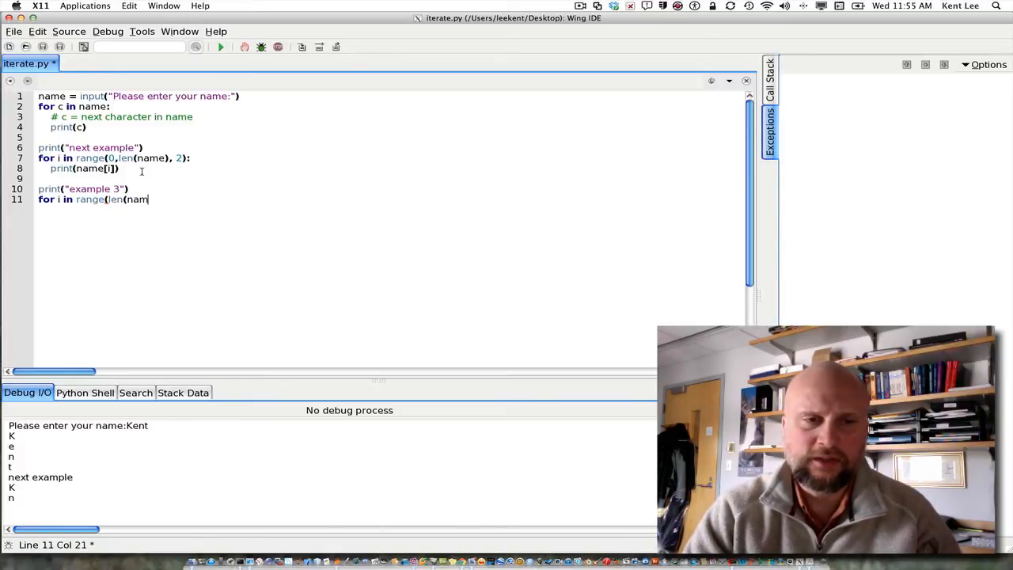
text(e)-1,)
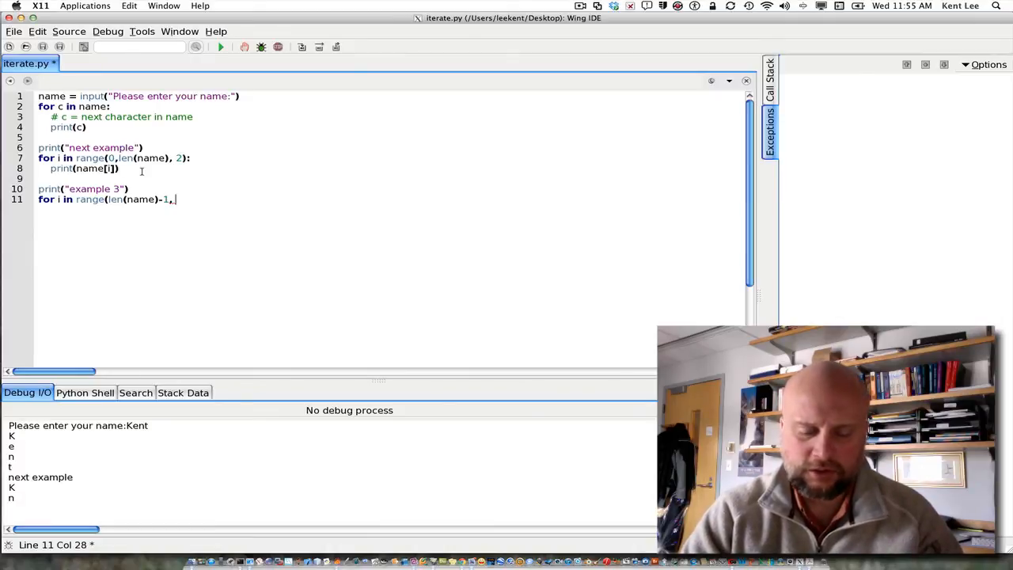
text(-1,)
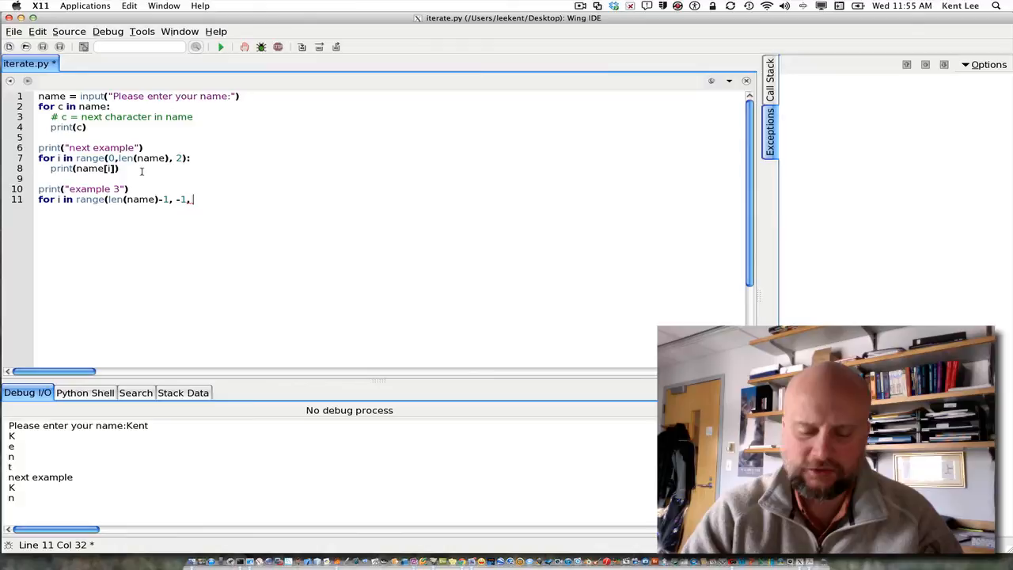
text(-1):)
text(print)
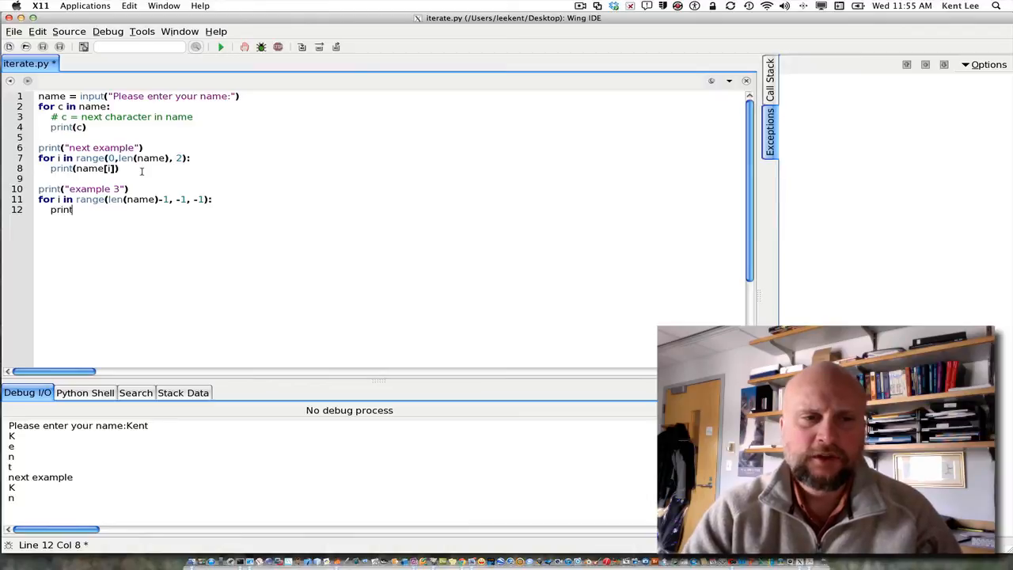
text((name[i)
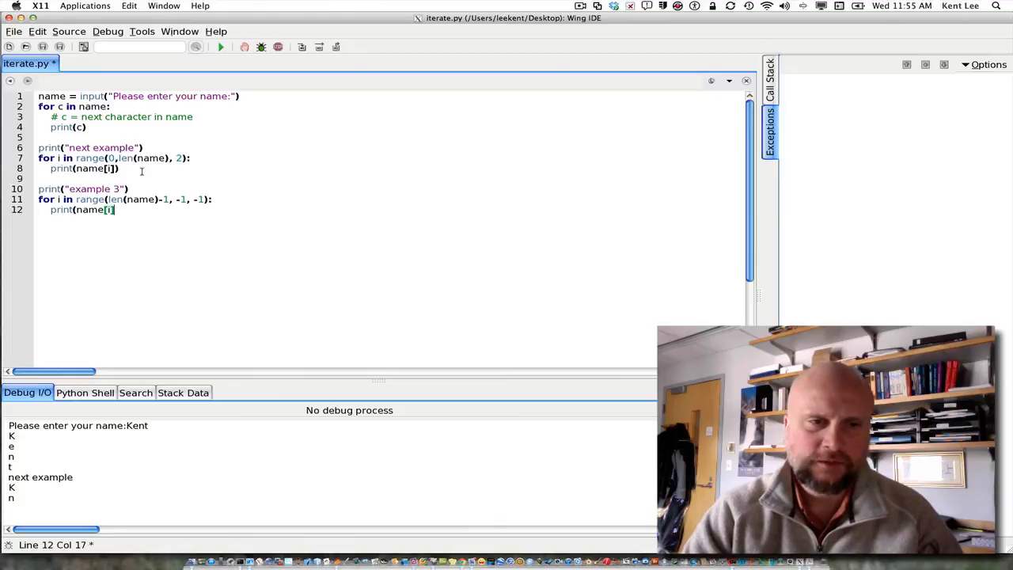
mouse_move(261, 47)
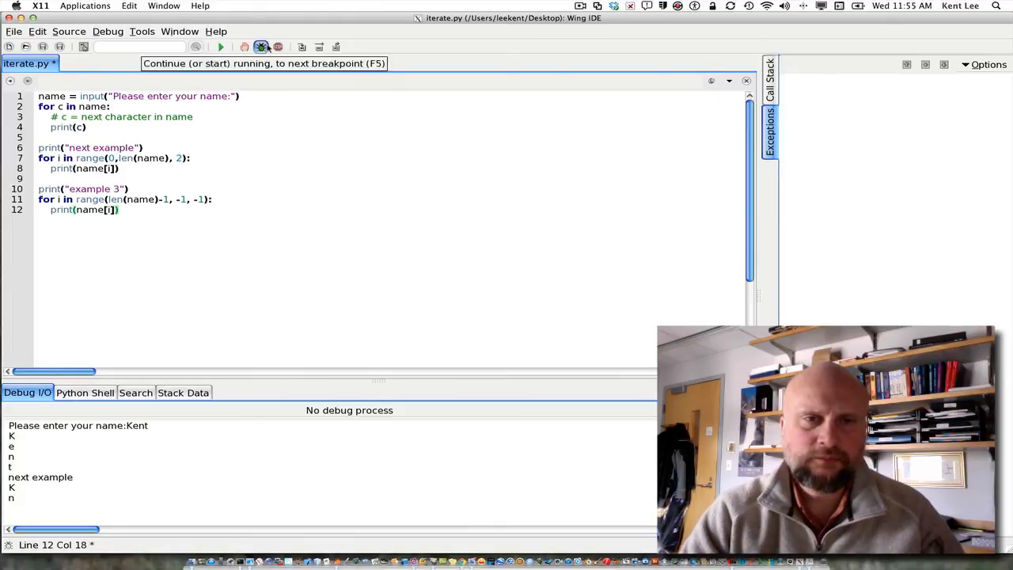
Step: Run iterate.py twice, ending with Edward printed backwards as d, r, a, w, d, E
click(221, 46)
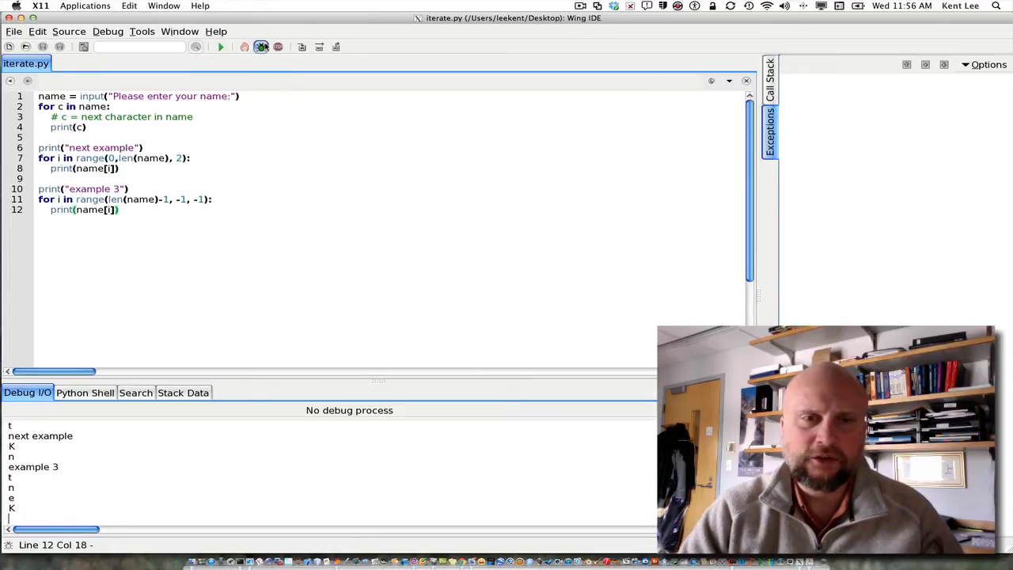
click(220, 47)
text(Edward)
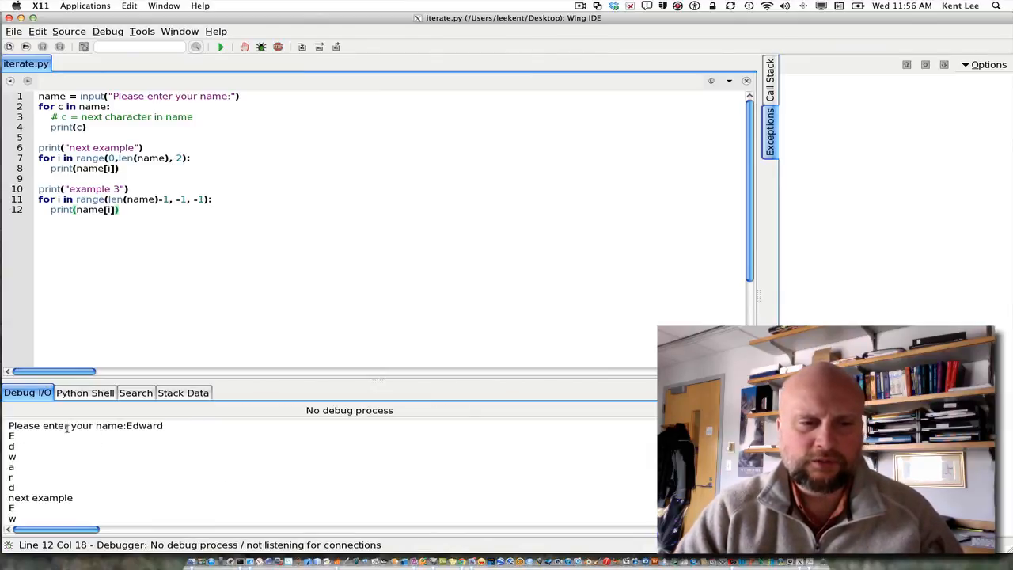
scroll(down, 3)
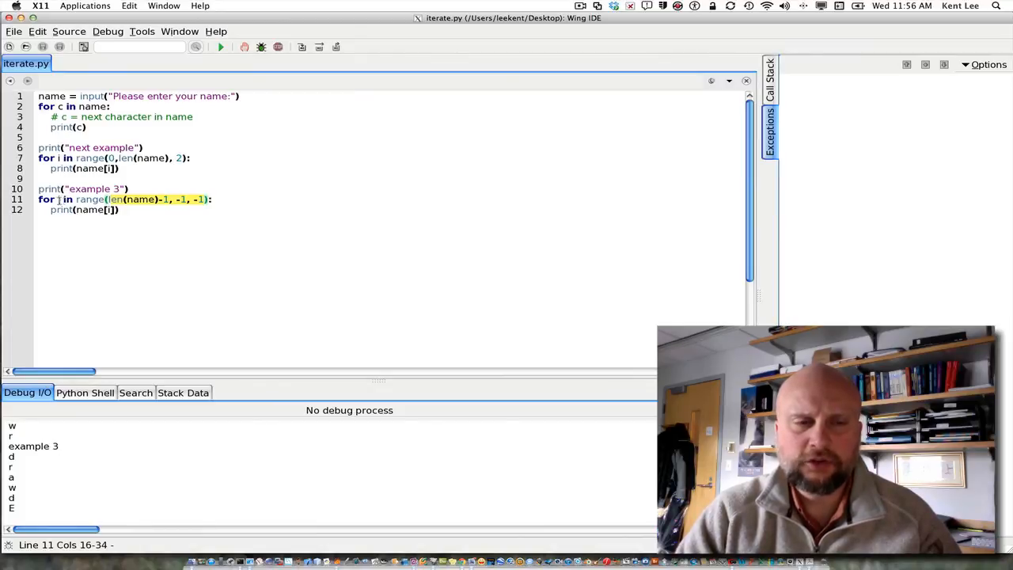
Step: Select the range call in the line 11 backwards loop and reopen the Python Shell
click(62, 198)
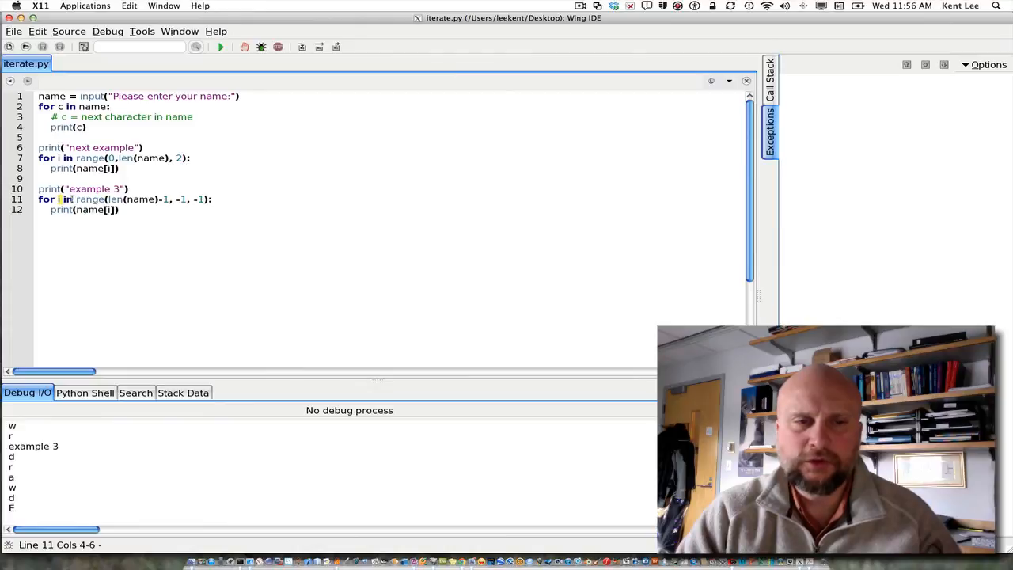
drag(76, 199, 209, 199)
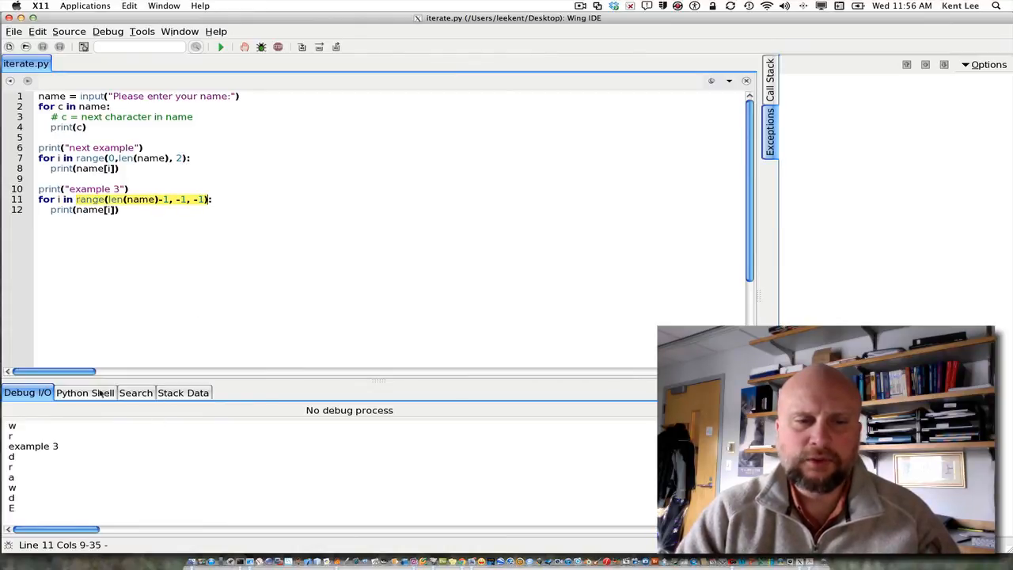
click(86, 393)
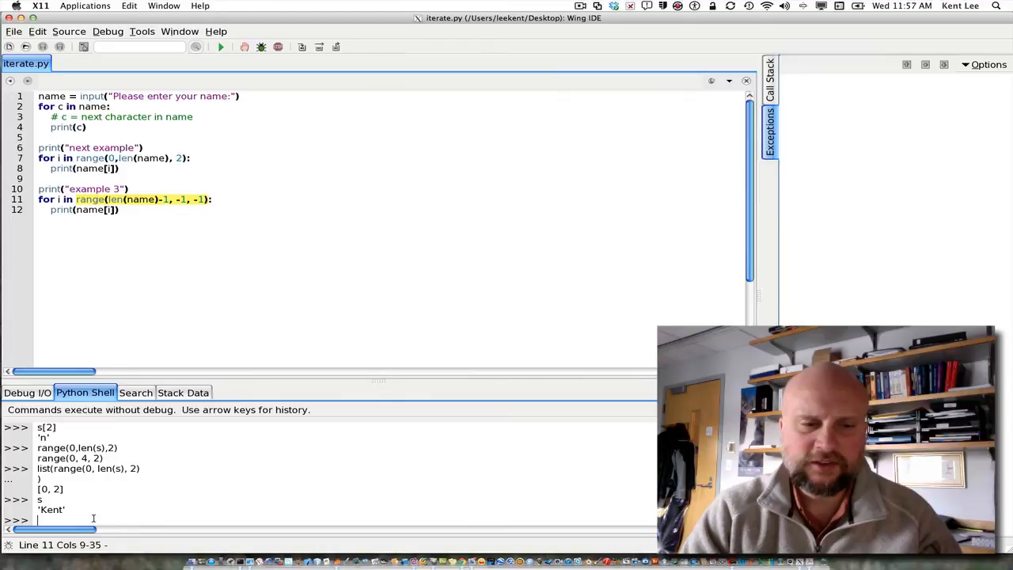
Step: Evaluate list(range(len(s)-1, -1, -1)) in the shell, getting [3, 2, 1, 0] for 'Kent'
text(r)
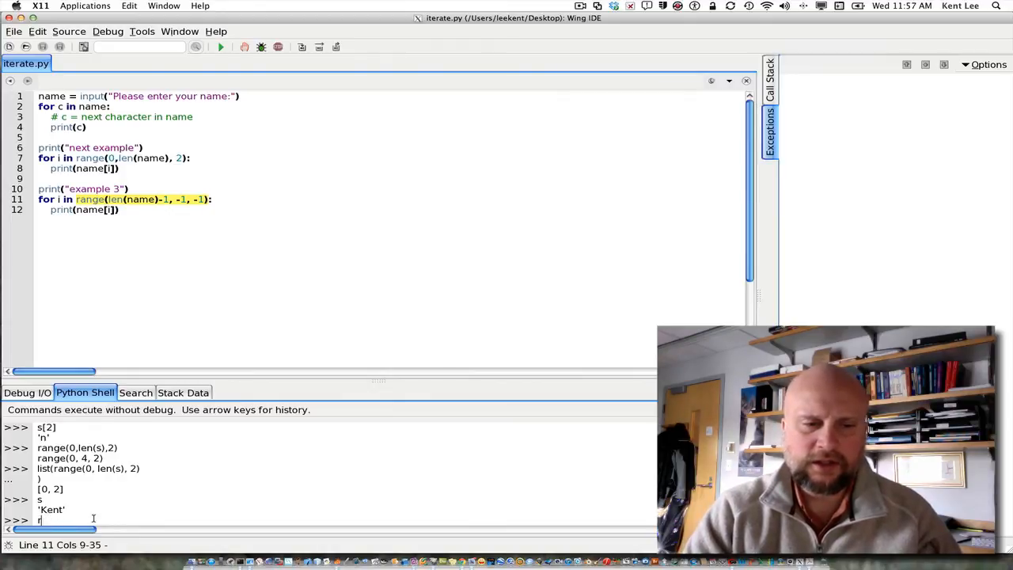
text(list(ran)
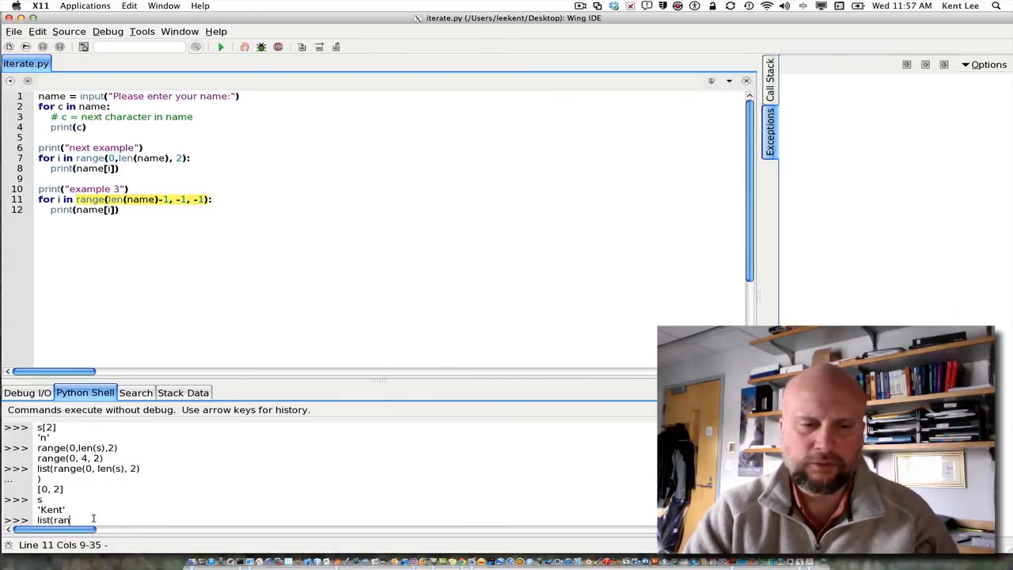
text(ge(len(s)-1)
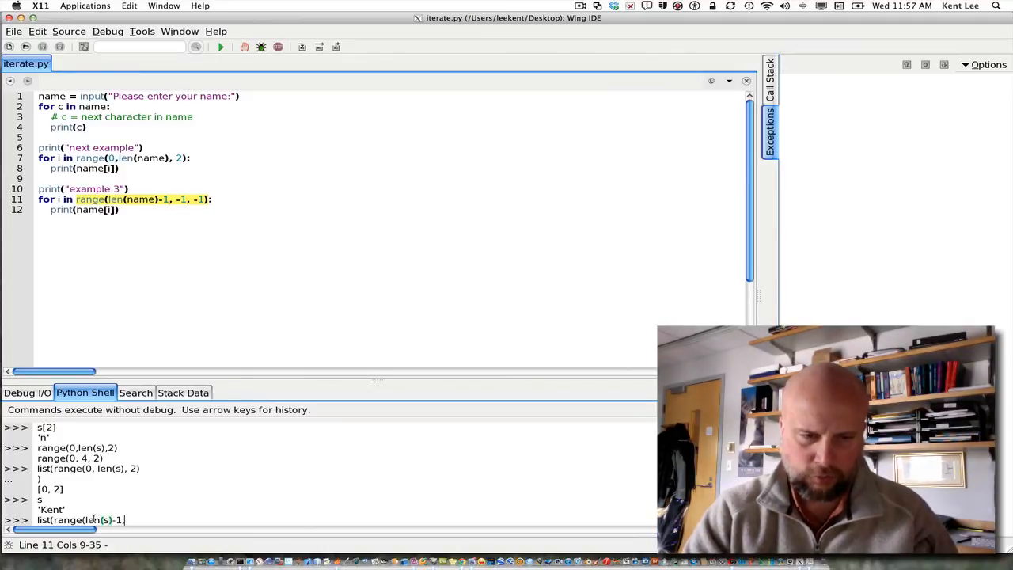
text(, -1,)
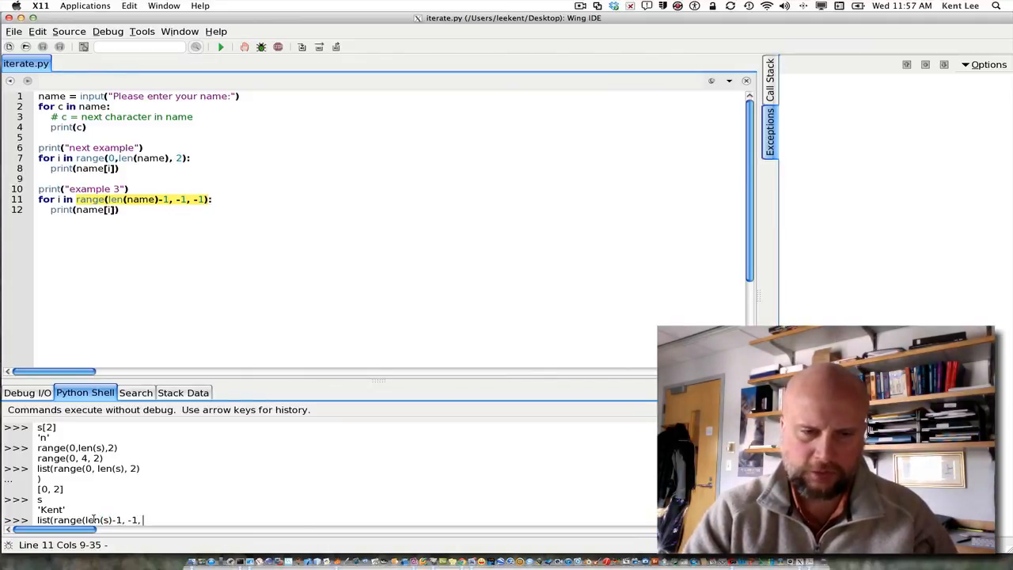
text(-1))
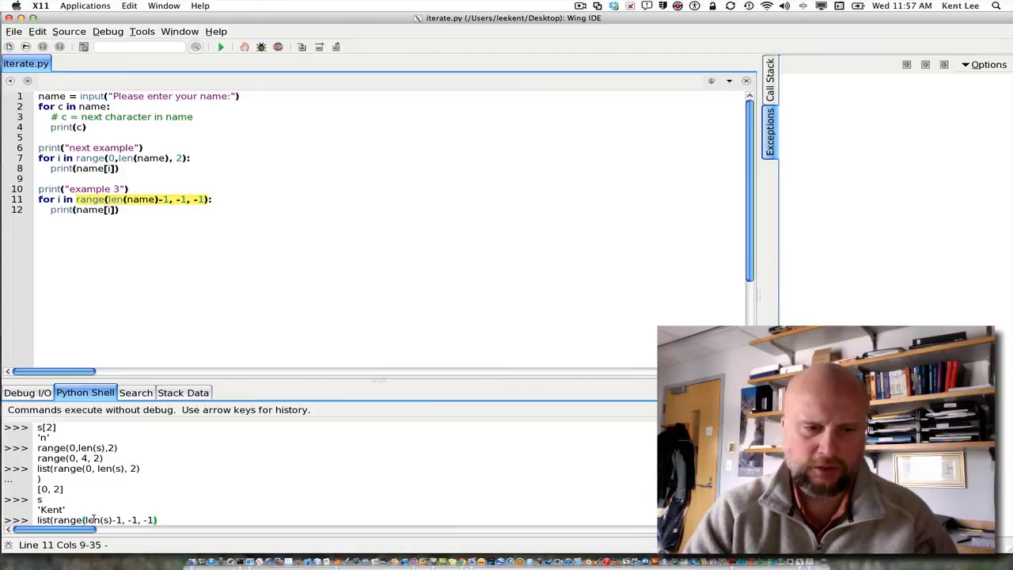
key(Return)
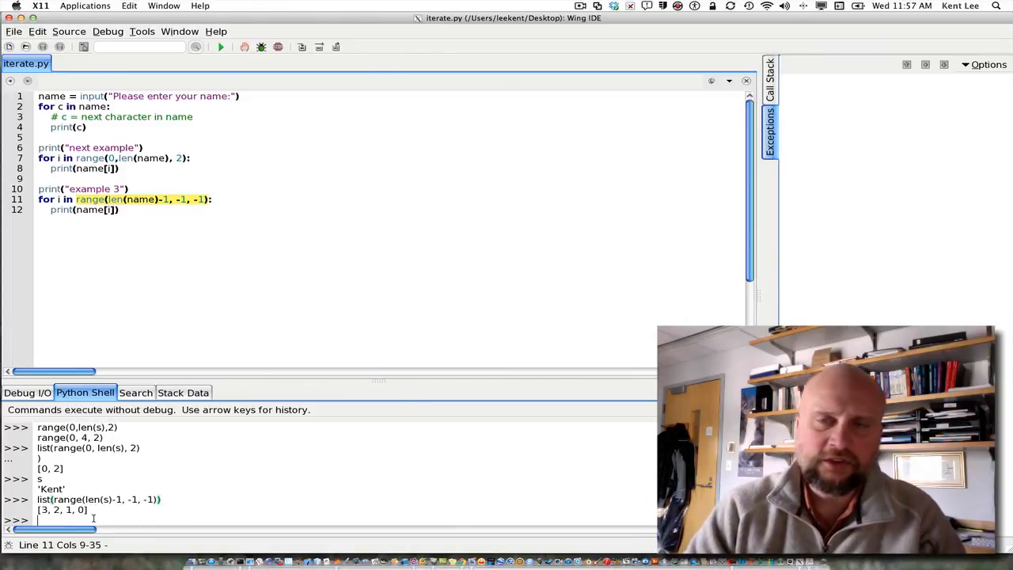